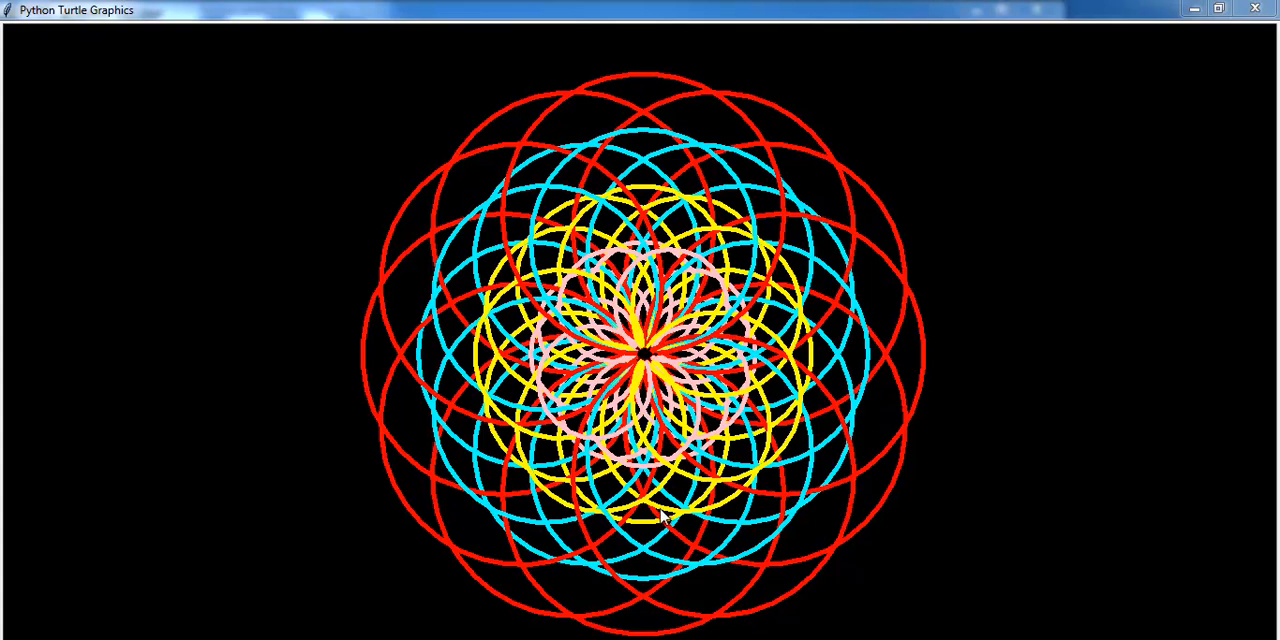
mouse_move(808, 398)
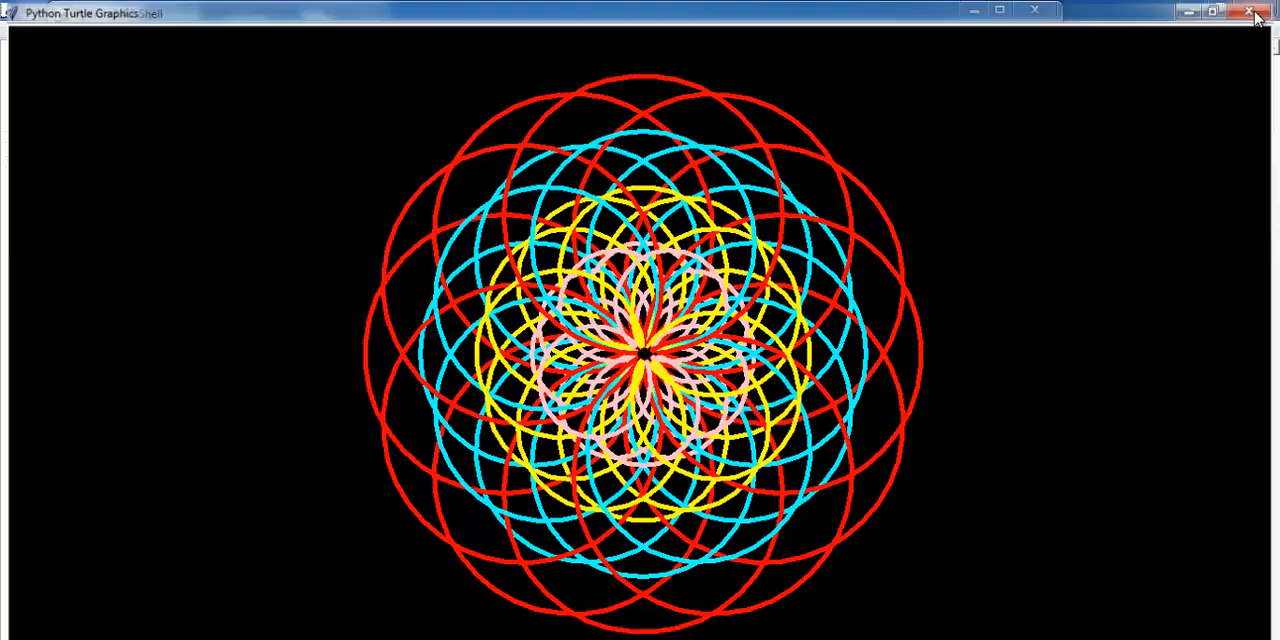
click(1252, 12)
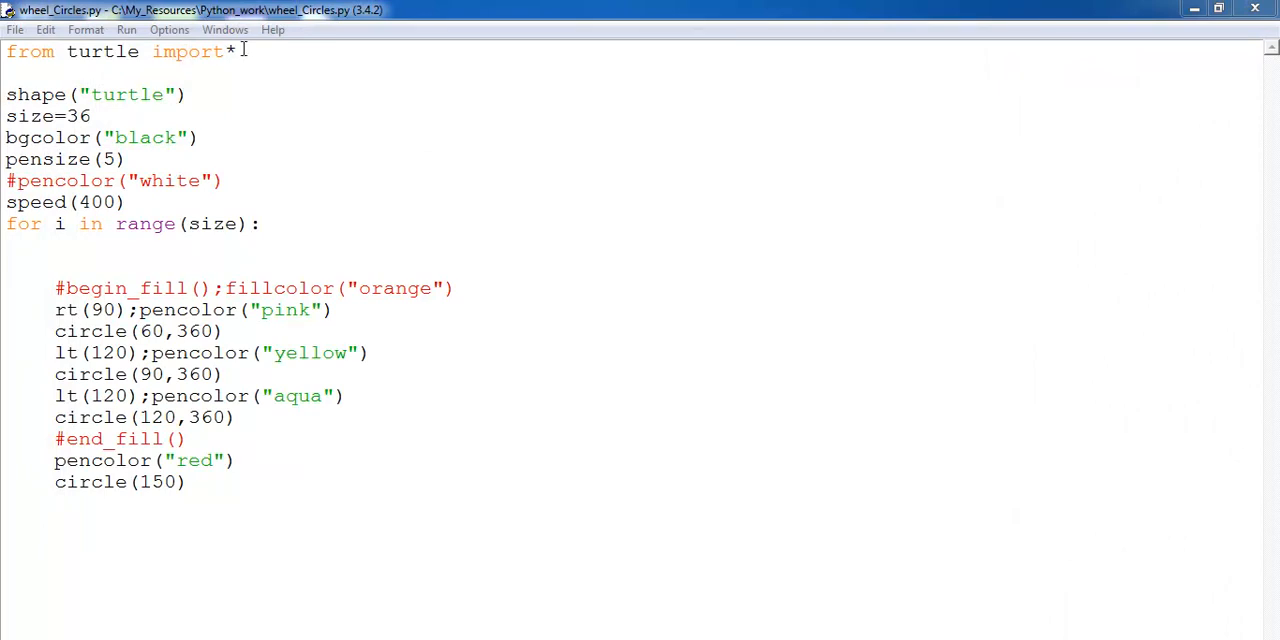
triple_click(120, 52)
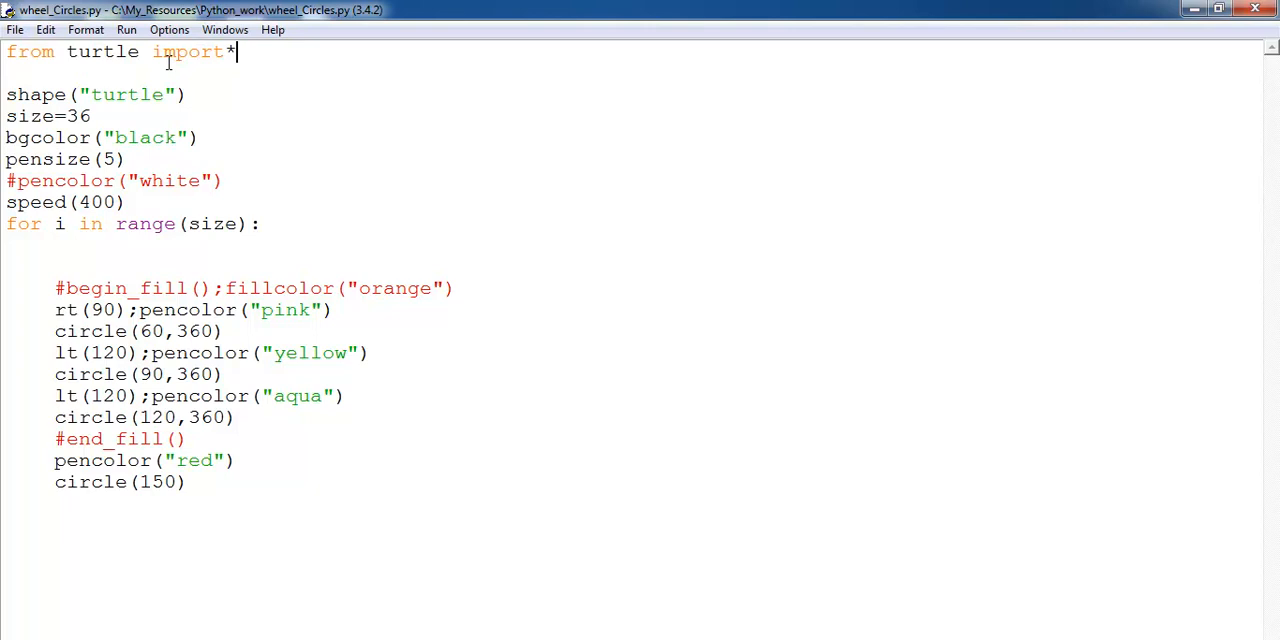
double_click(28, 94)
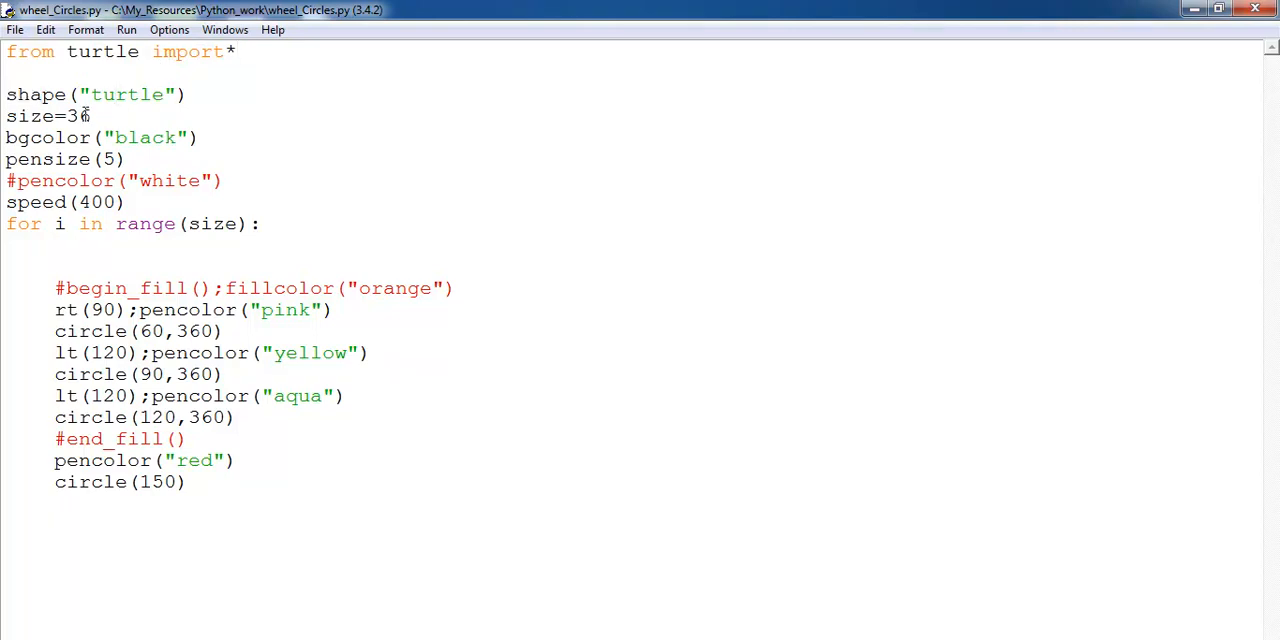
double_click(76, 116)
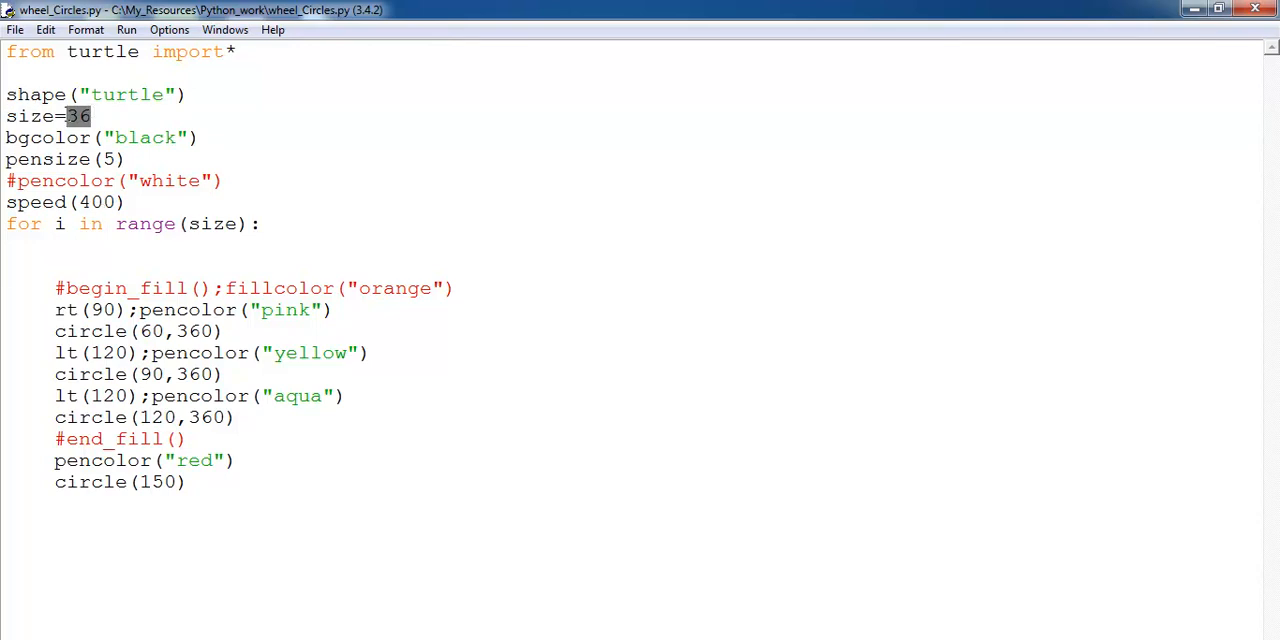
double_click(34, 116)
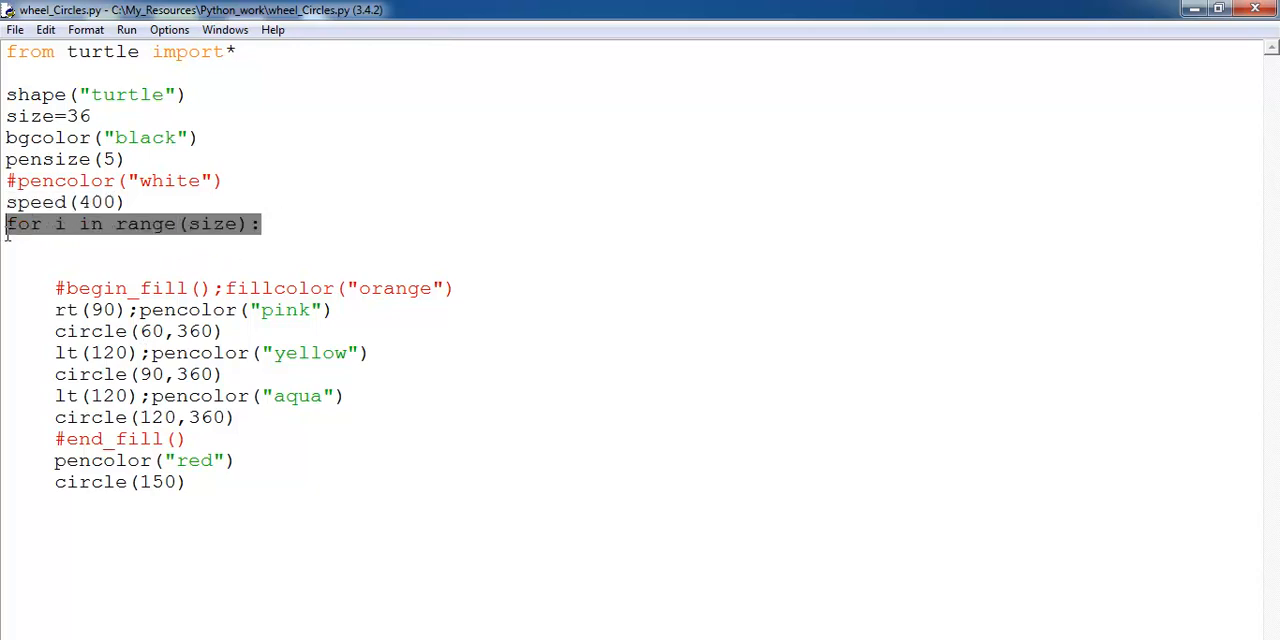
double_click(212, 224)
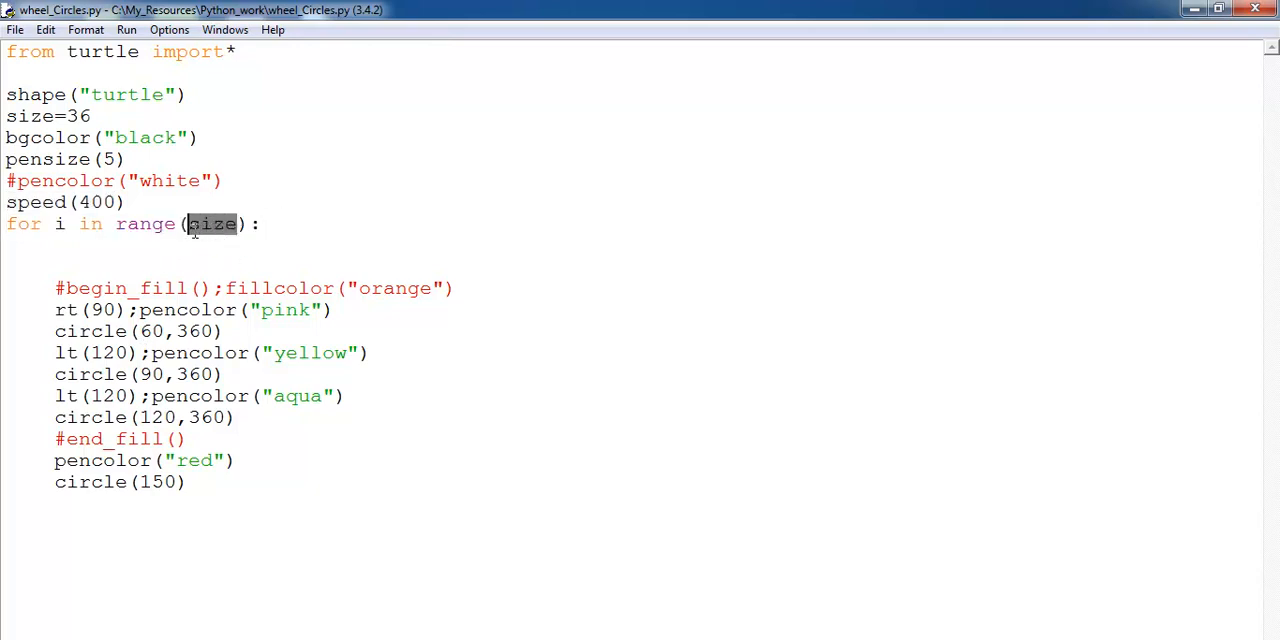
triple_click(130, 224)
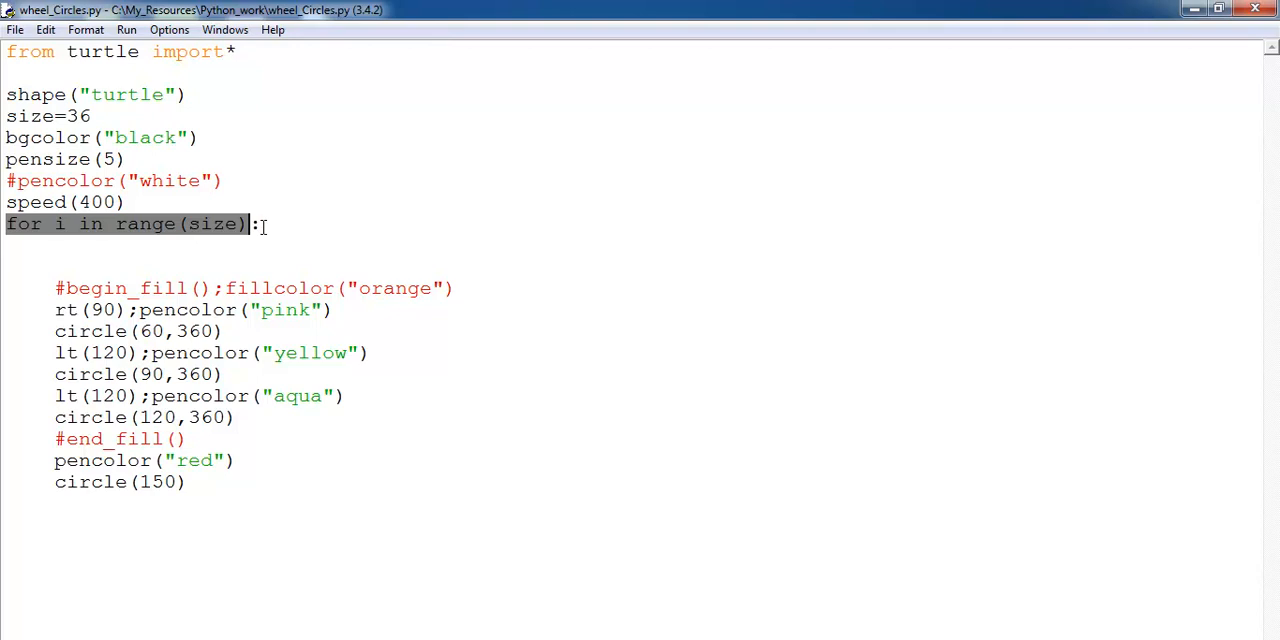
click(52, 308)
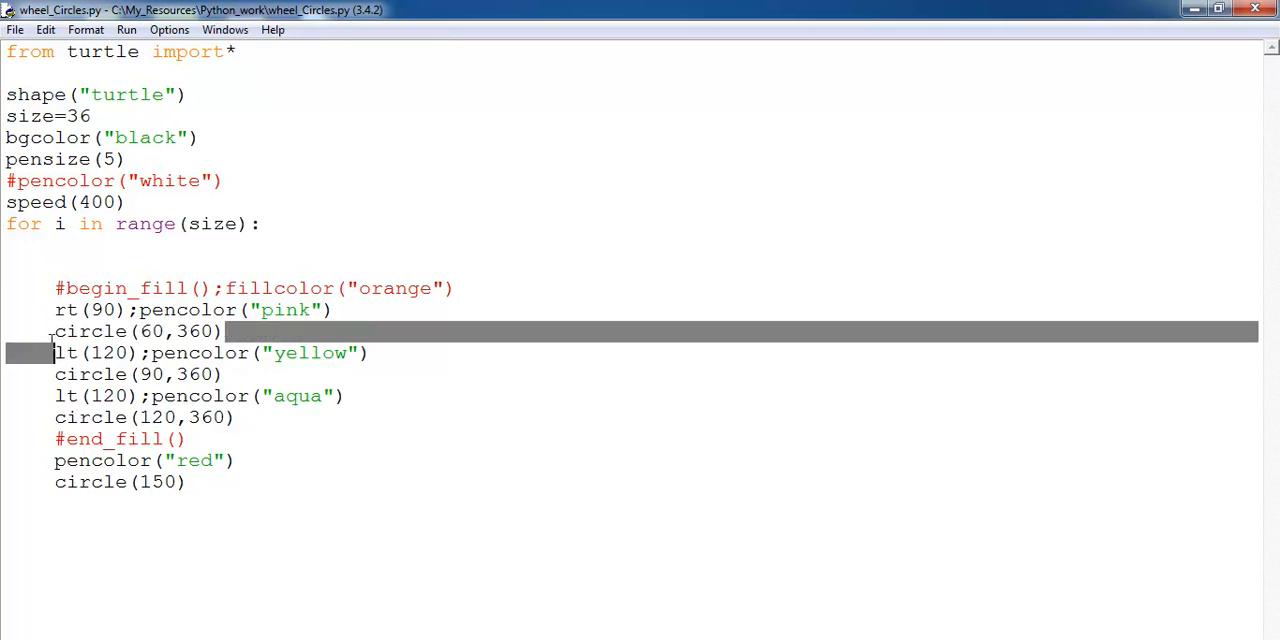
click(170, 332)
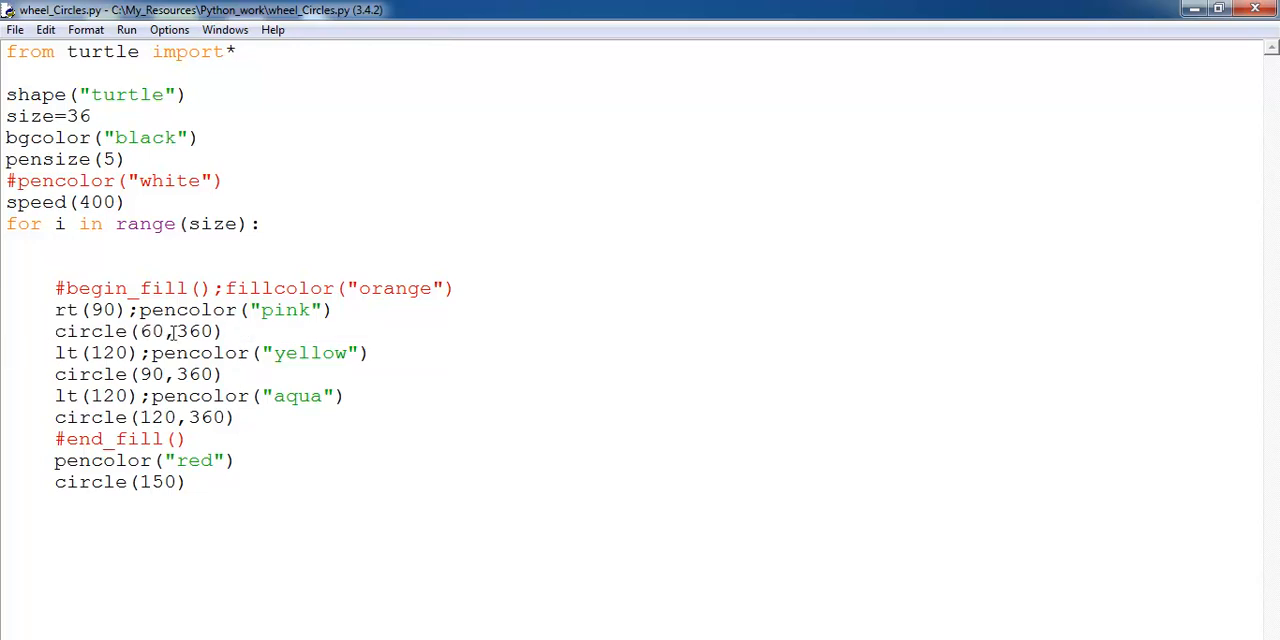
double_click(148, 332)
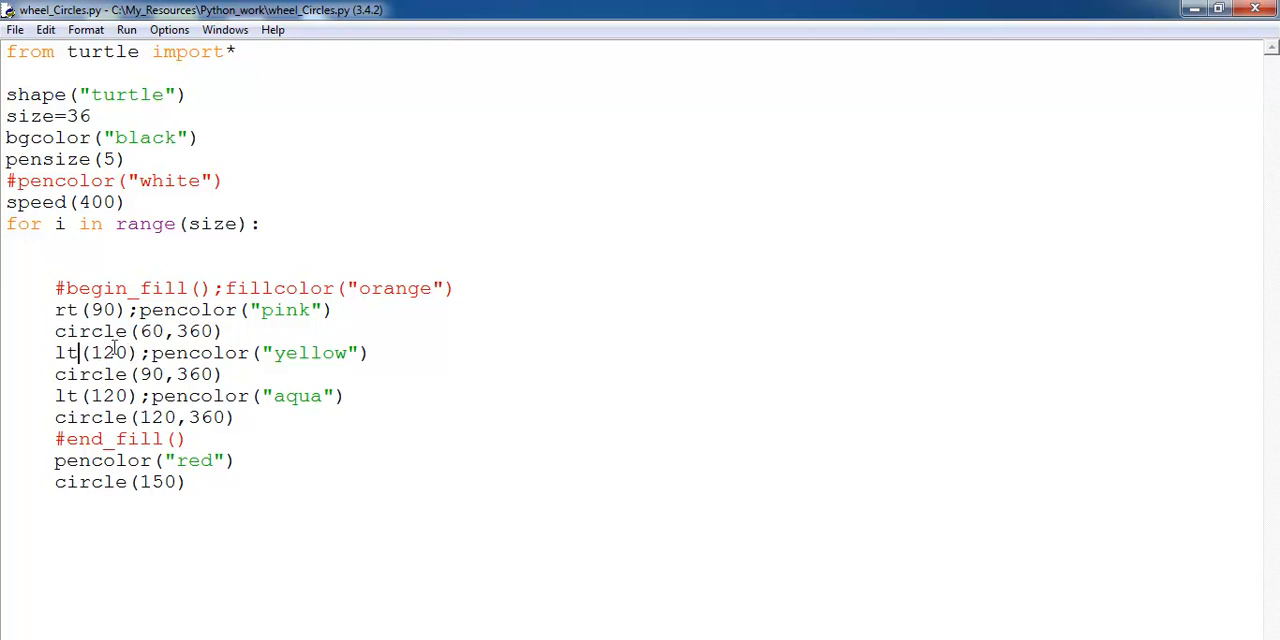
double_click(184, 352)
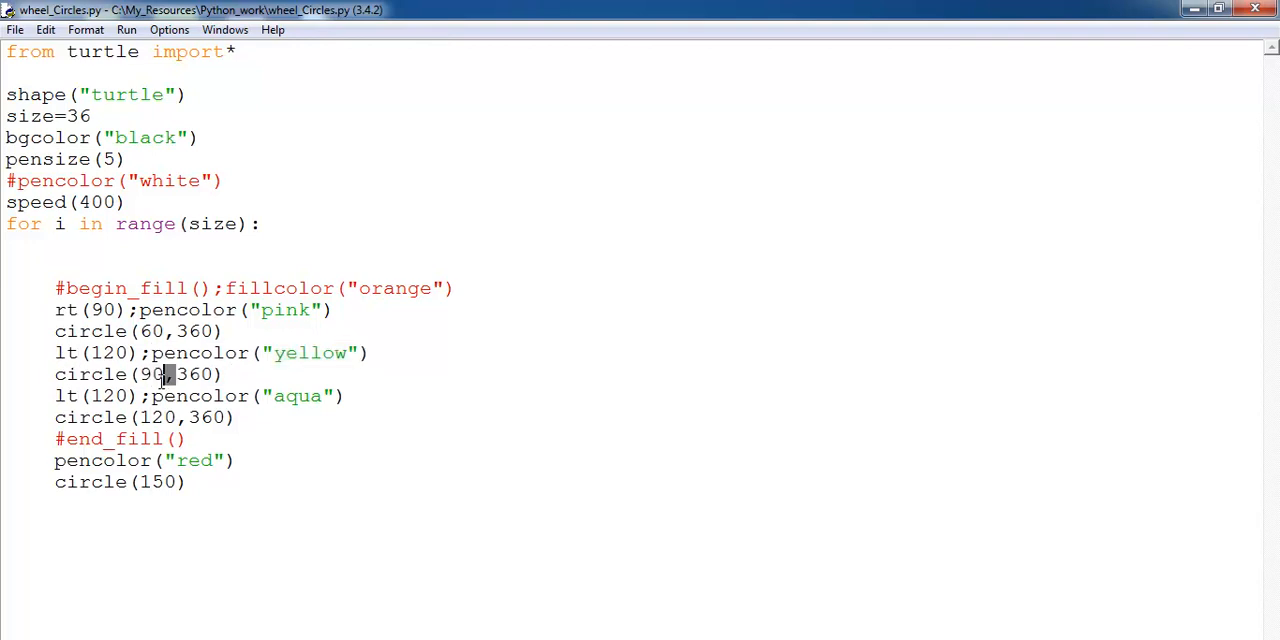
double_click(156, 374)
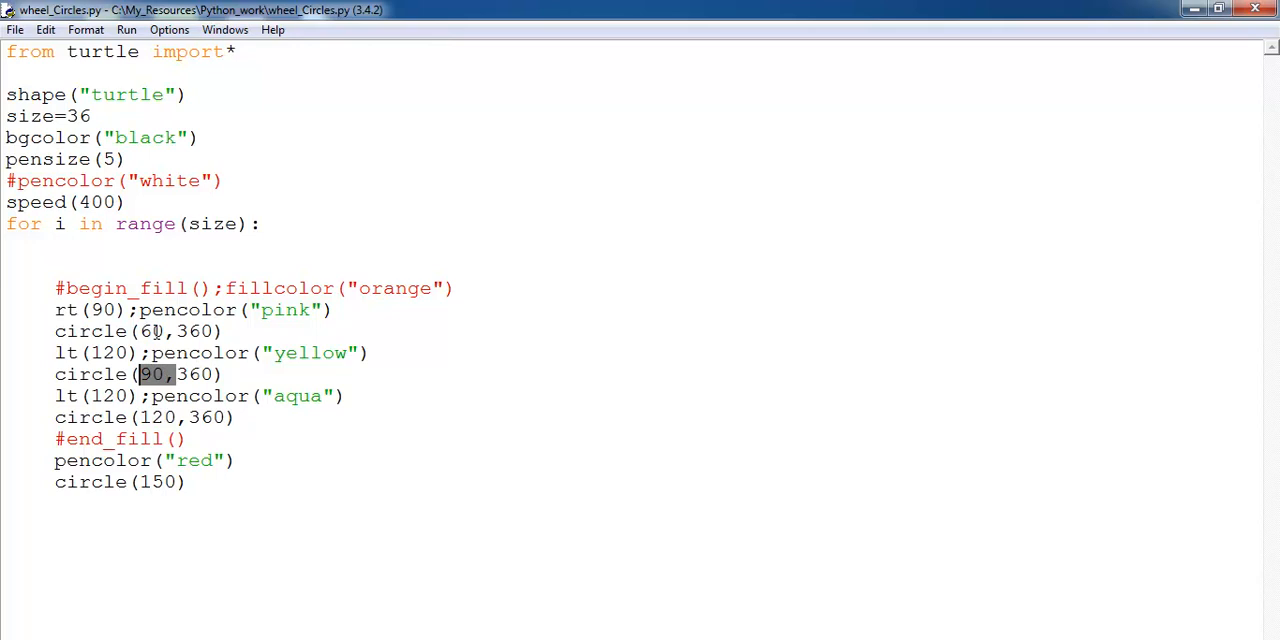
click(146, 480)
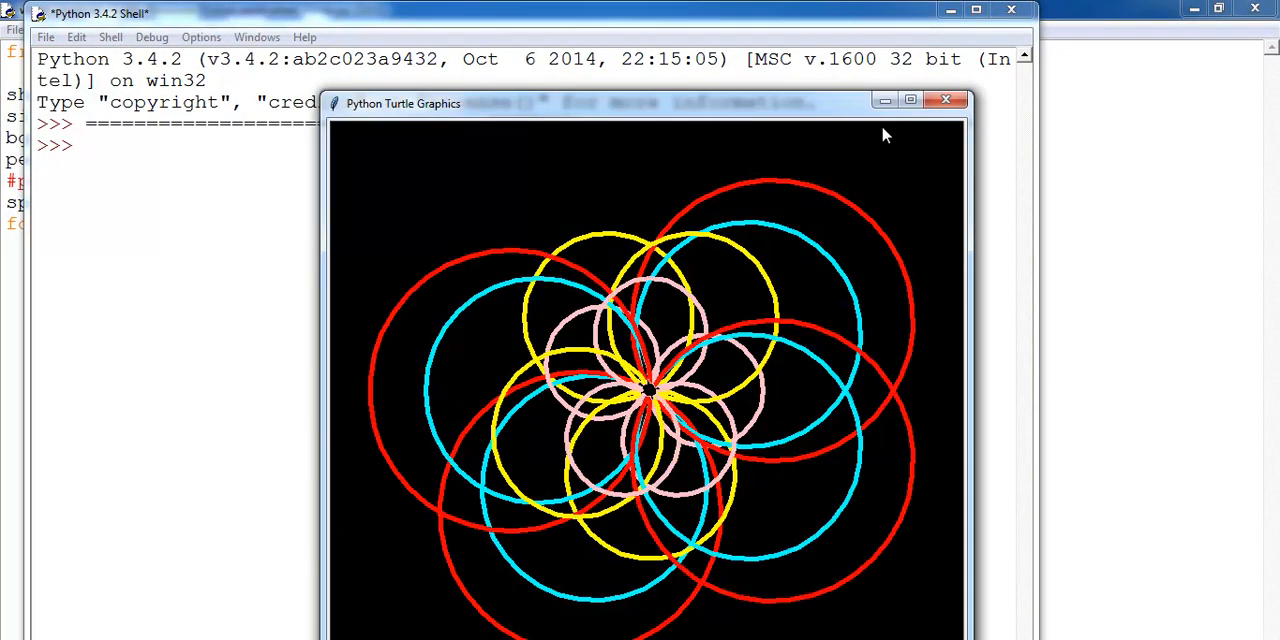
Maximize the Turtle Graphics window while the coloured rosette of circles draws
click(908, 100)
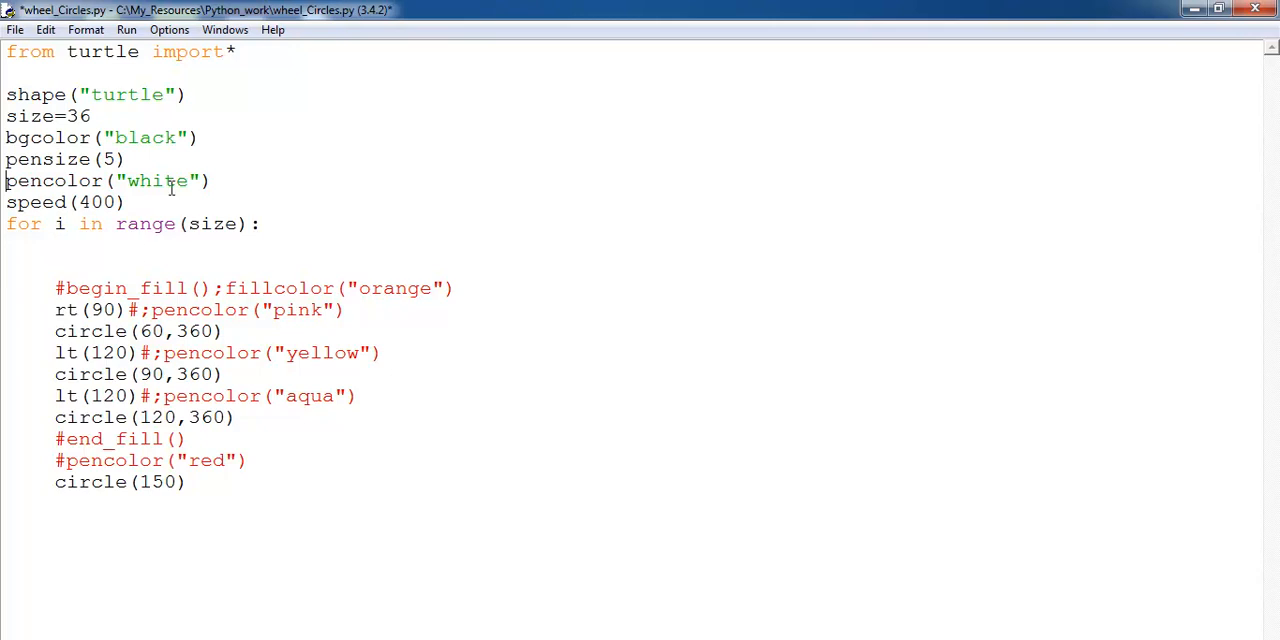
Run the white-pen version of wheel_Circles via Run Module, confirming the save
click(126, 28)
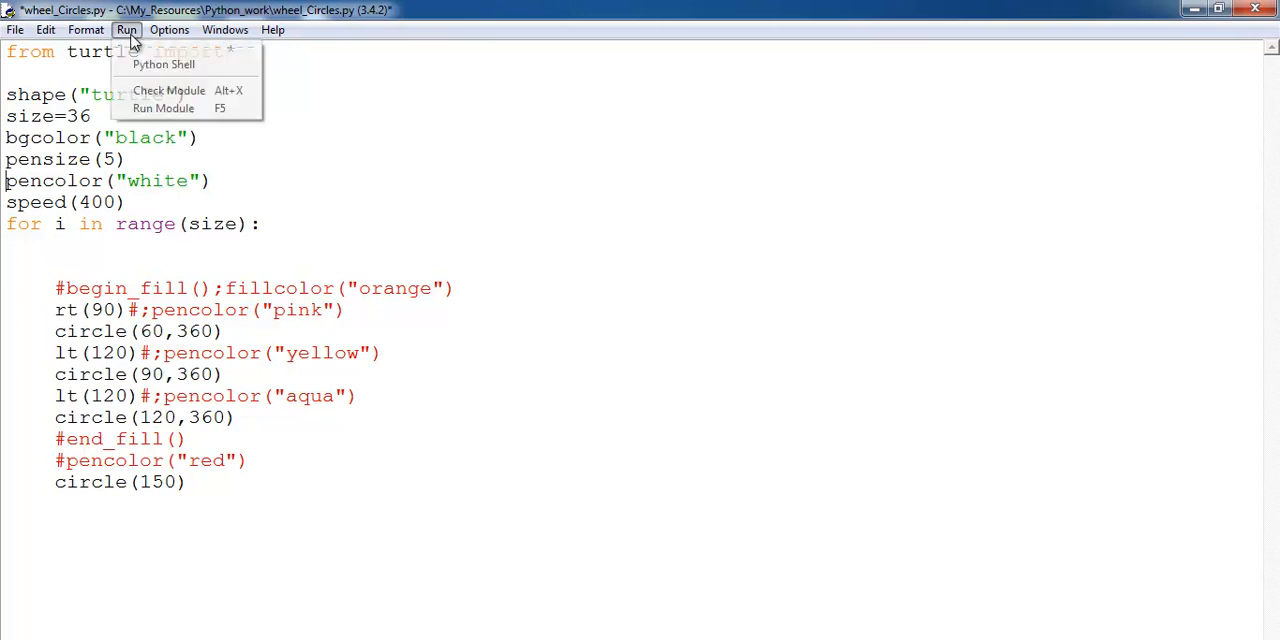
click(162, 108)
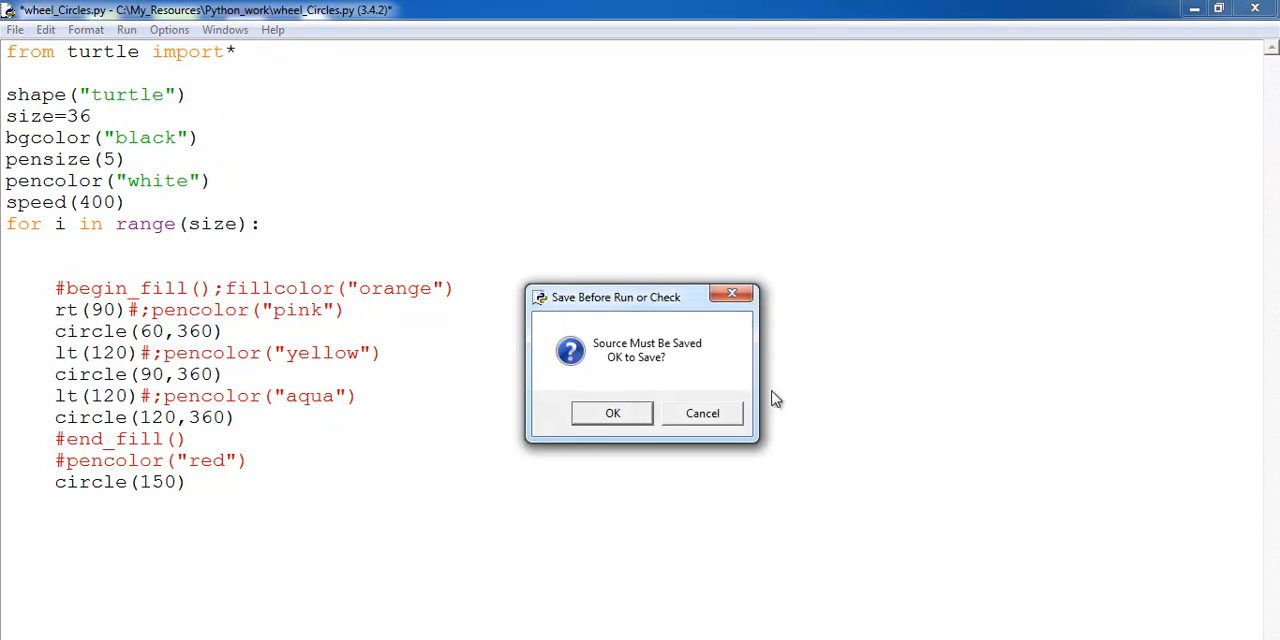
click(612, 412)
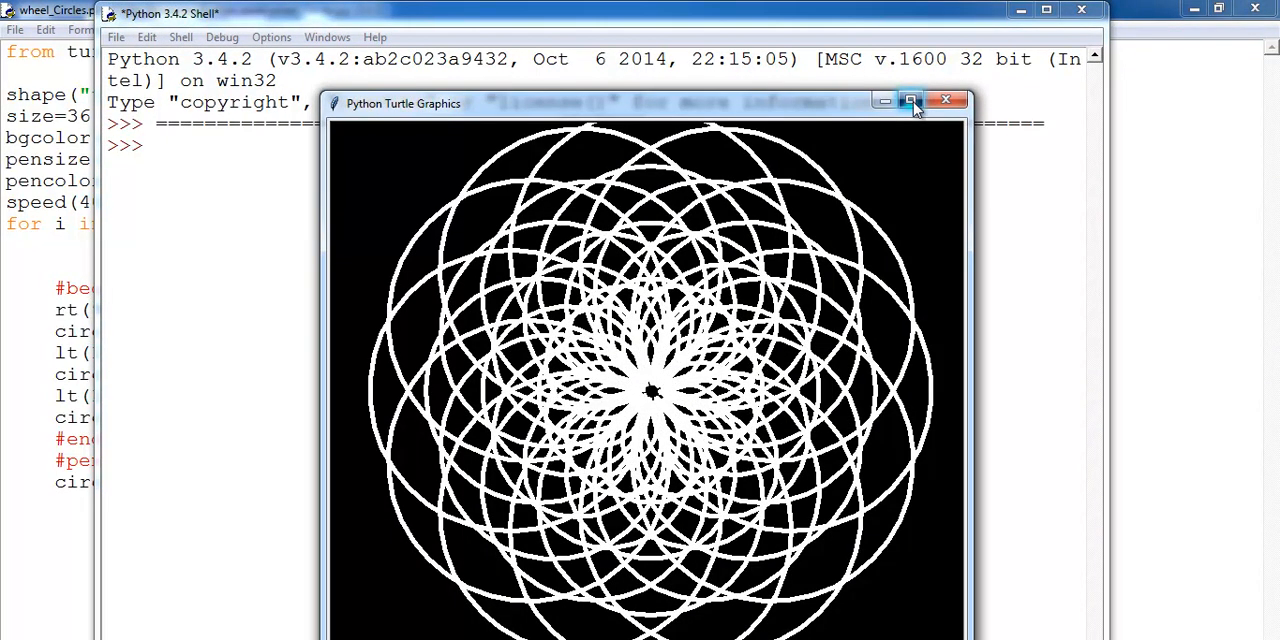
Maximize the Turtle Graphics window to show the finished white rosette full screen
click(910, 100)
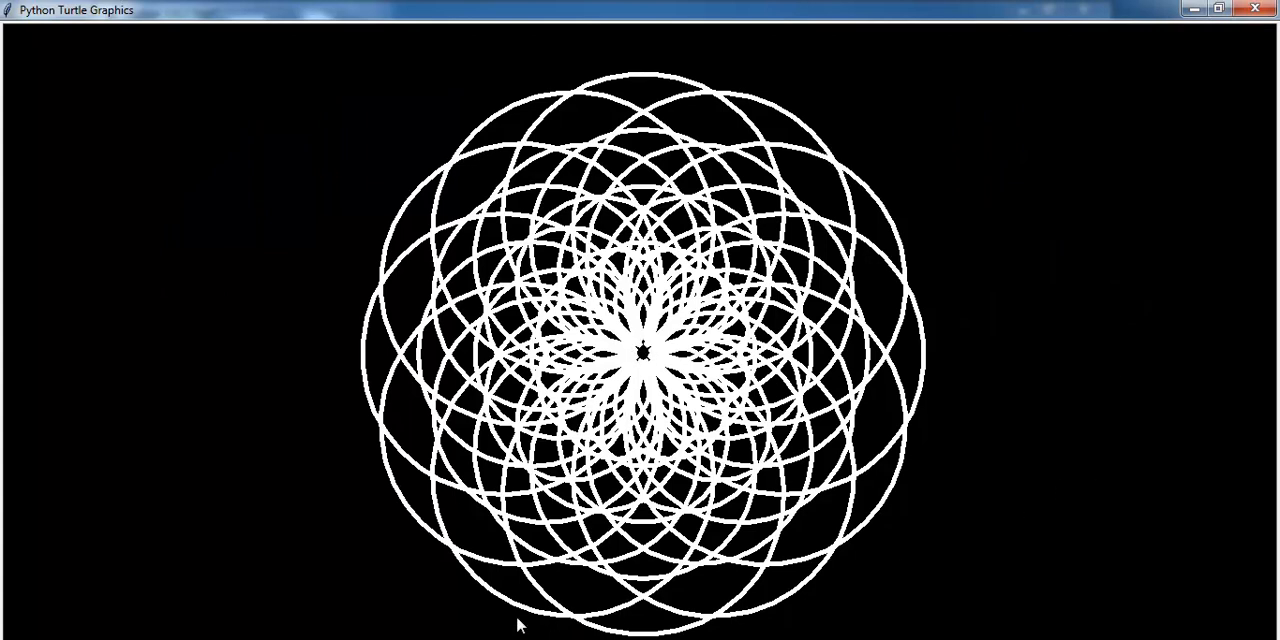
mouse_move(374, 354)
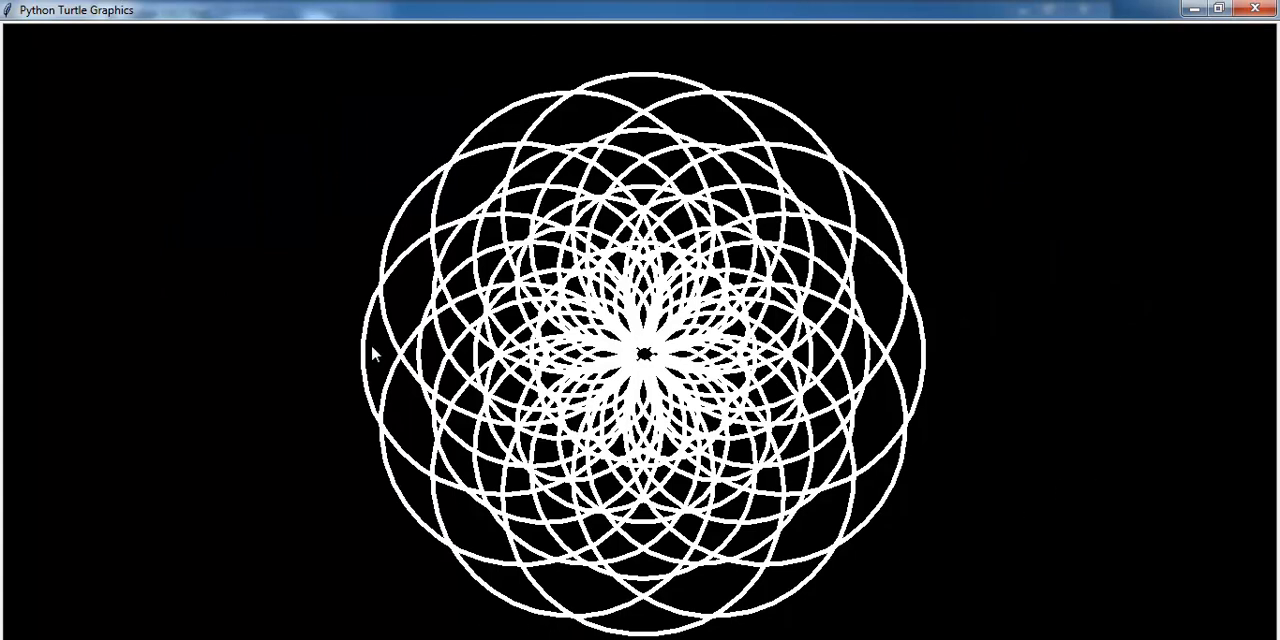
mouse_move(744, 530)
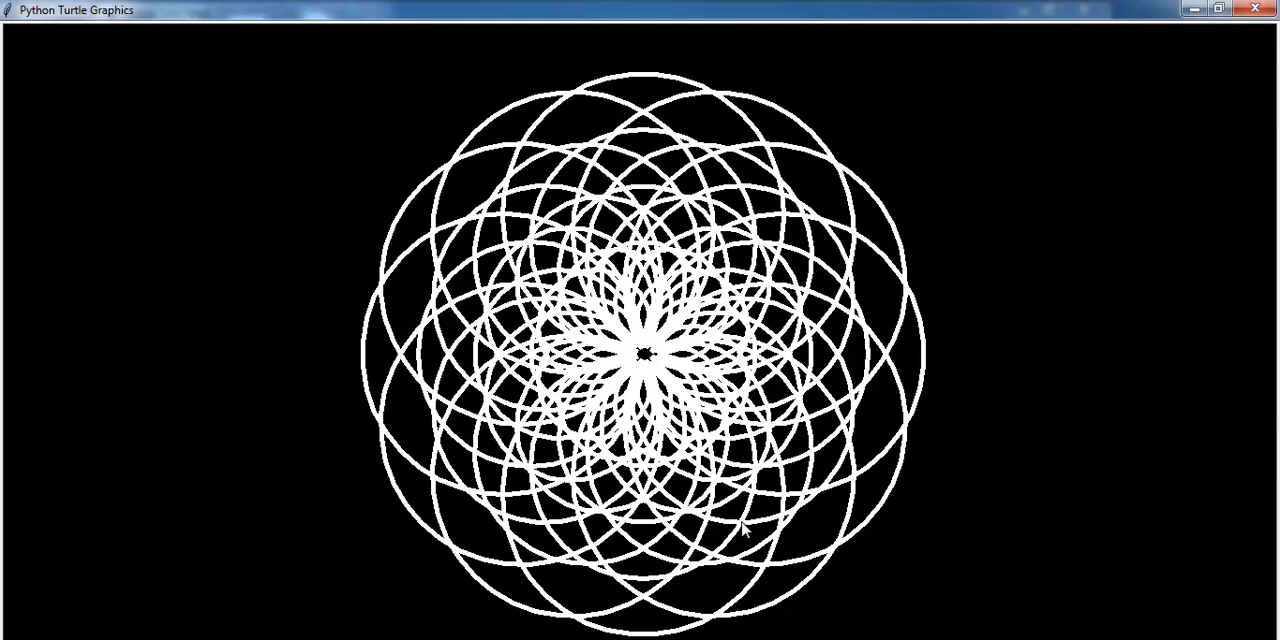
mouse_move(1118, 226)
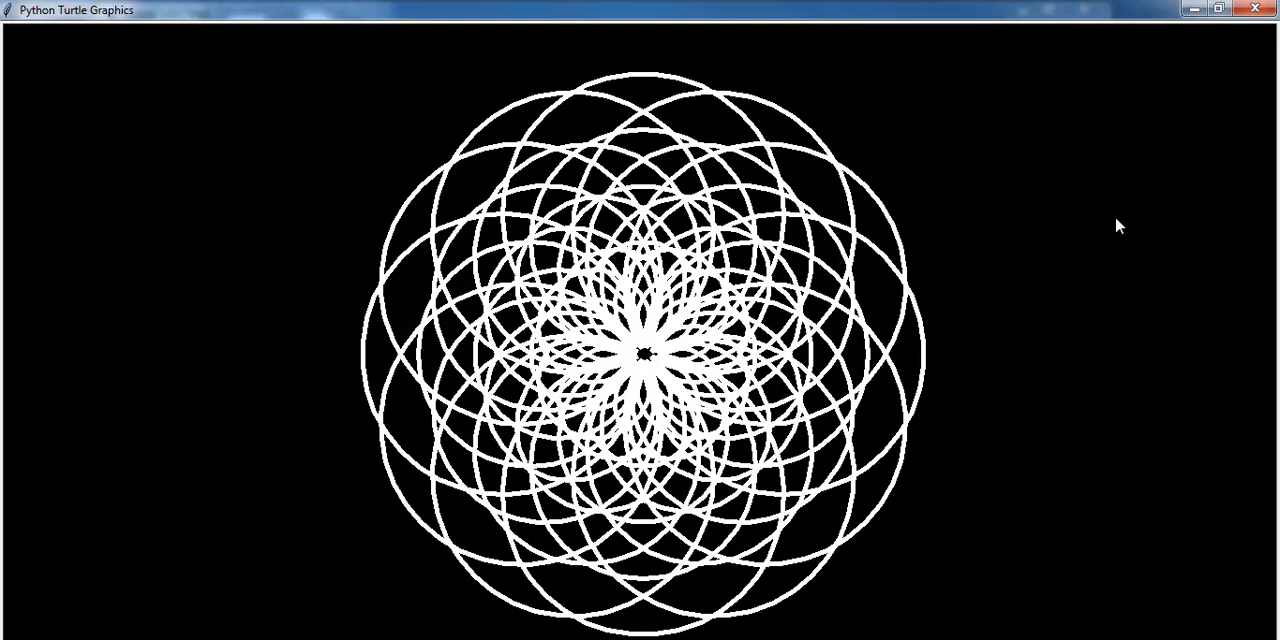
mouse_move(324, 504)
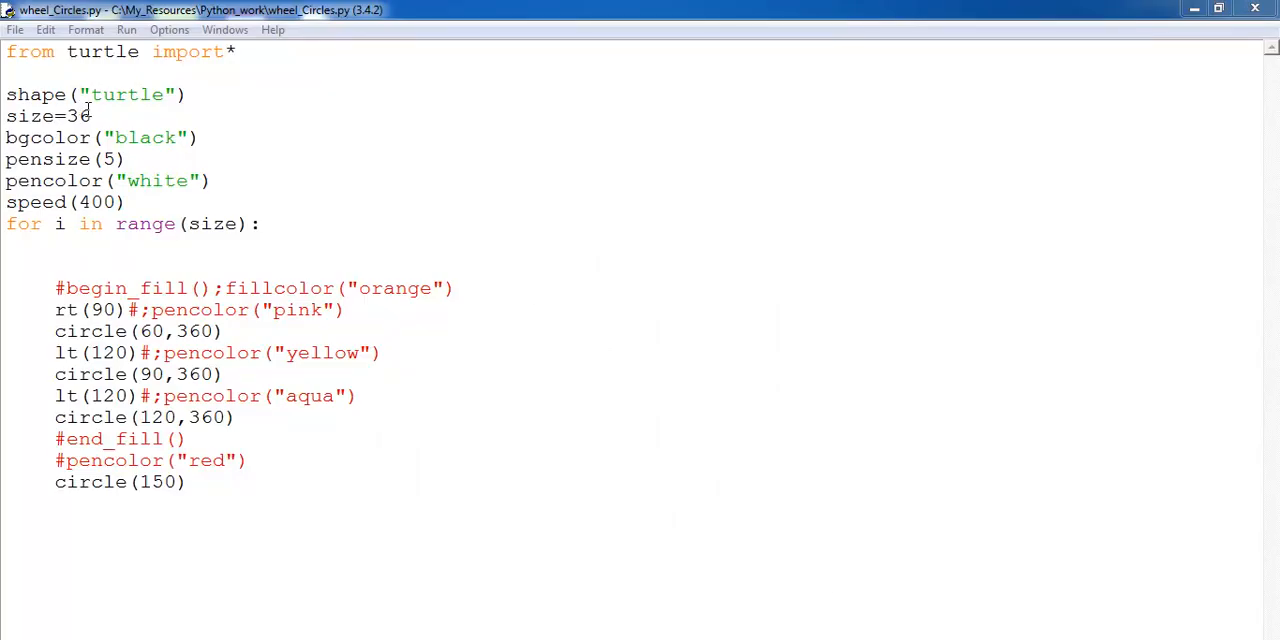
Change the loop count size from 36 to 24
double_click(78, 116)
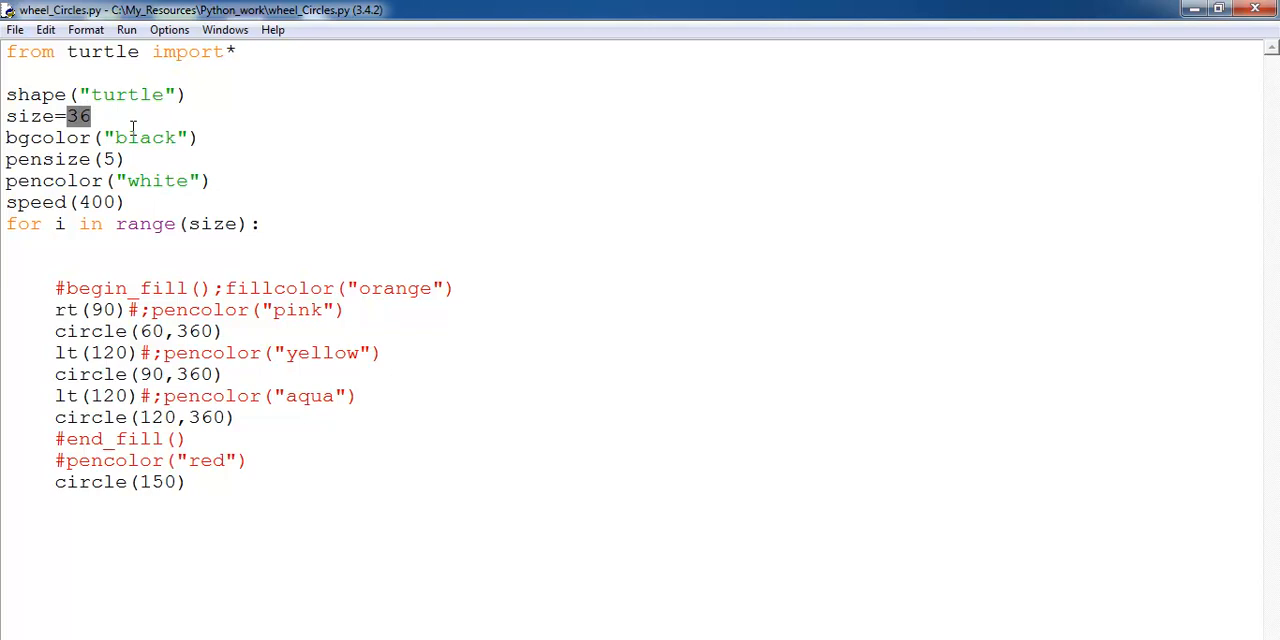
text(24)
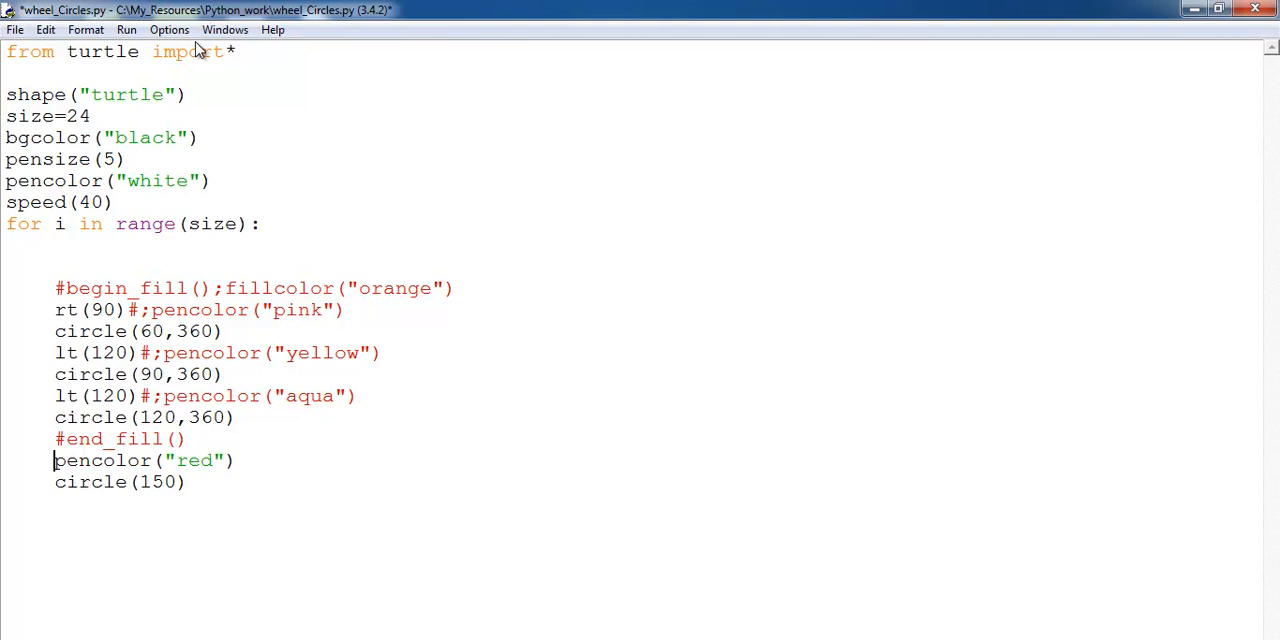
Run the edited script via Run Module, confirming the save
click(126, 28)
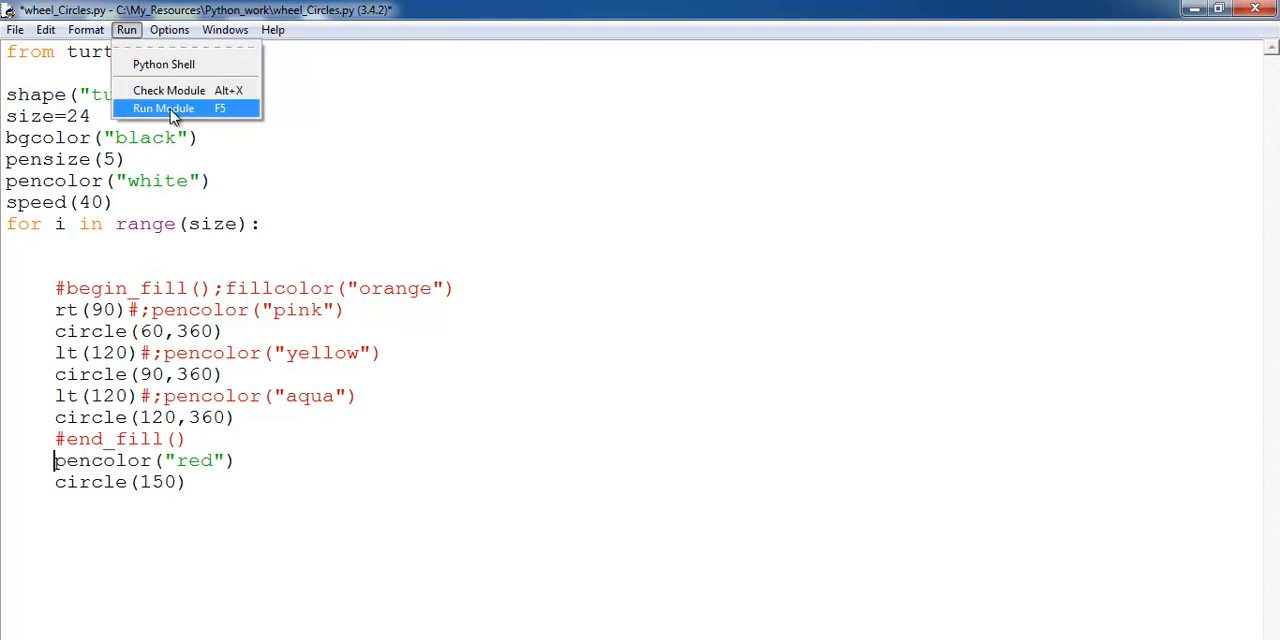
click(164, 108)
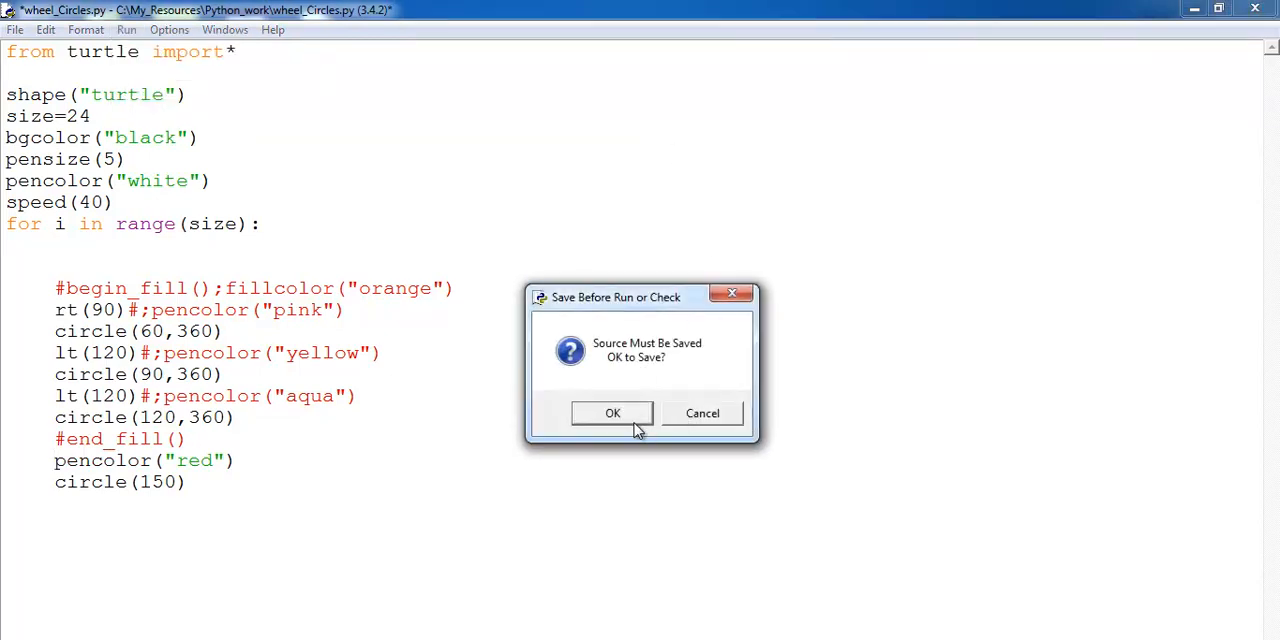
click(612, 412)
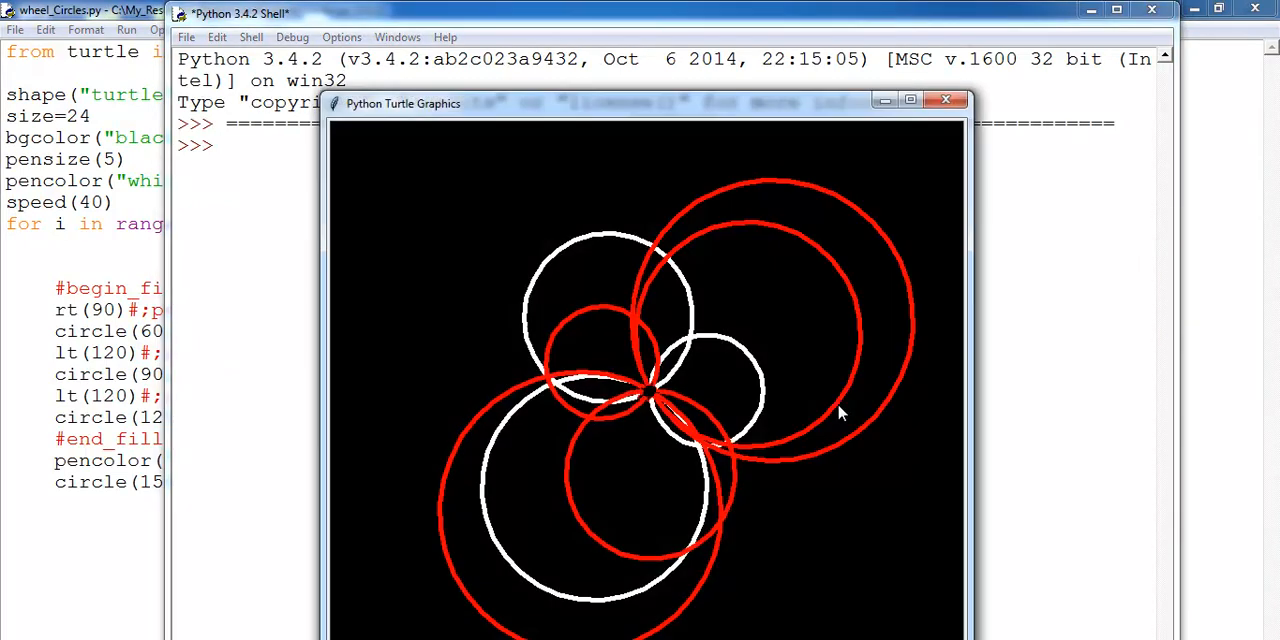
Maximize the Turtle Graphics window for the red rosette, then close it
click(908, 100)
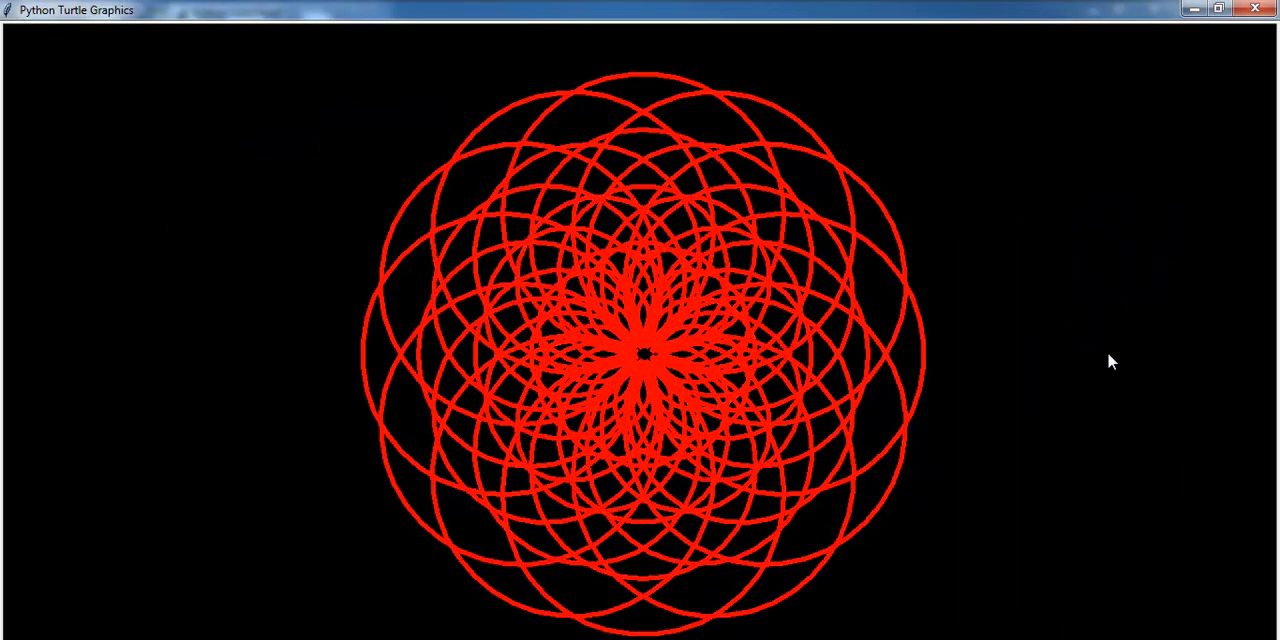
mouse_move(1176, 232)
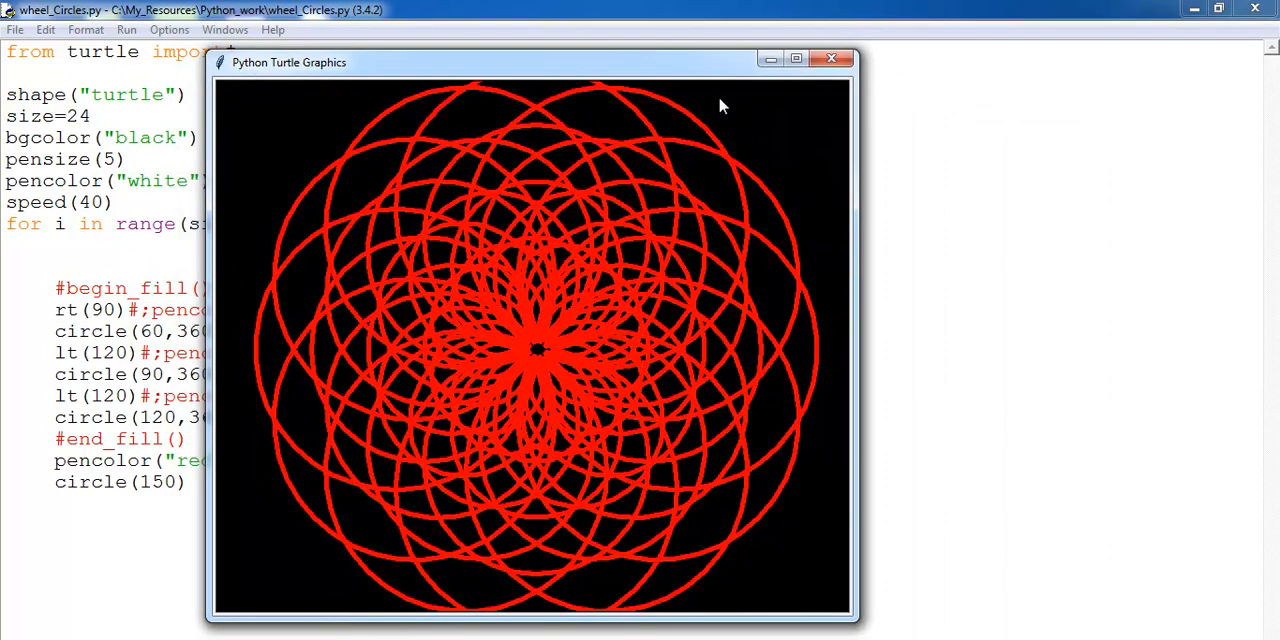
click(796, 58)
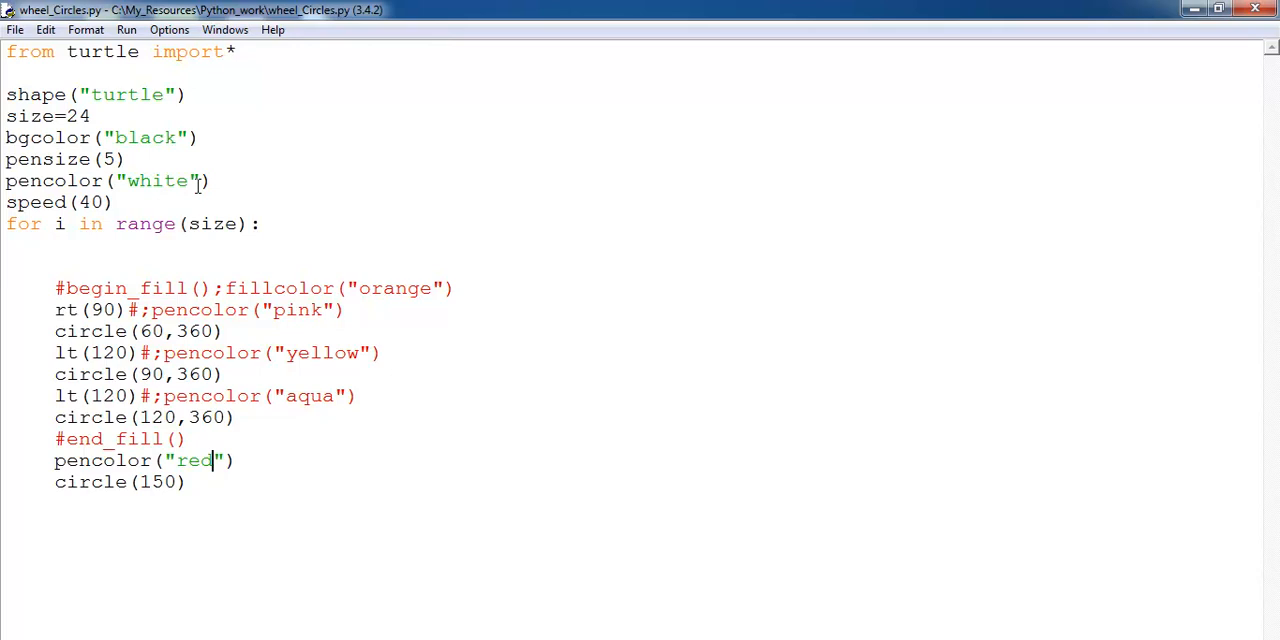
Replace the last circle's pen colour red with white
double_click(156, 180)
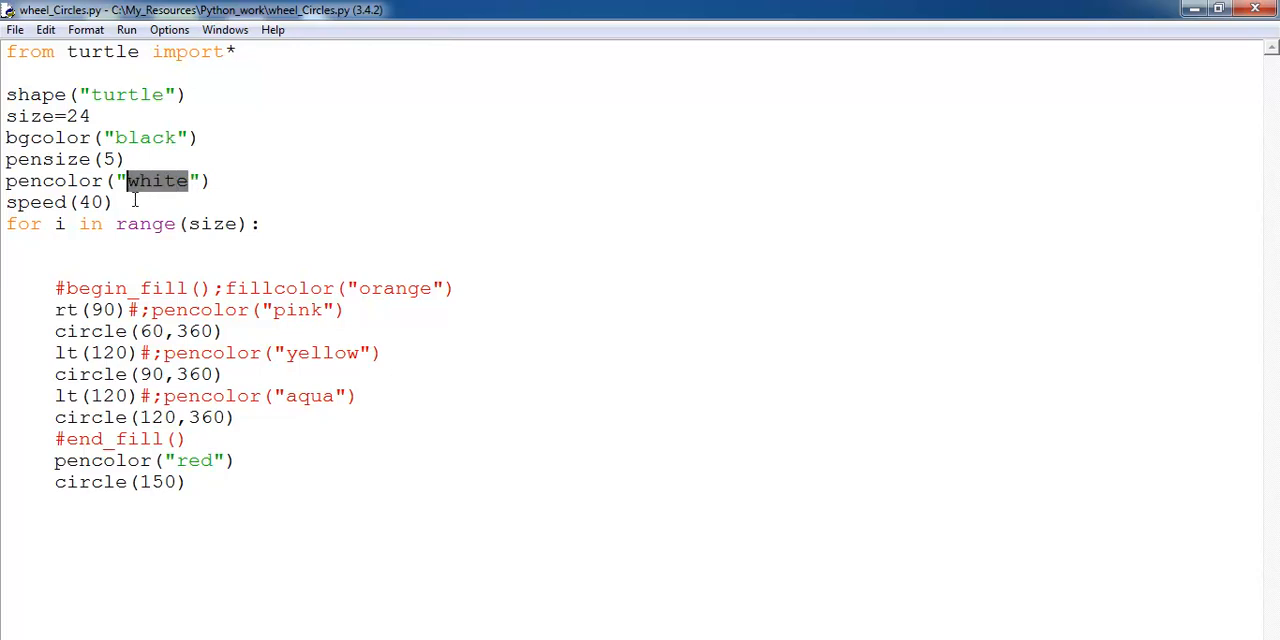
double_click(196, 460)
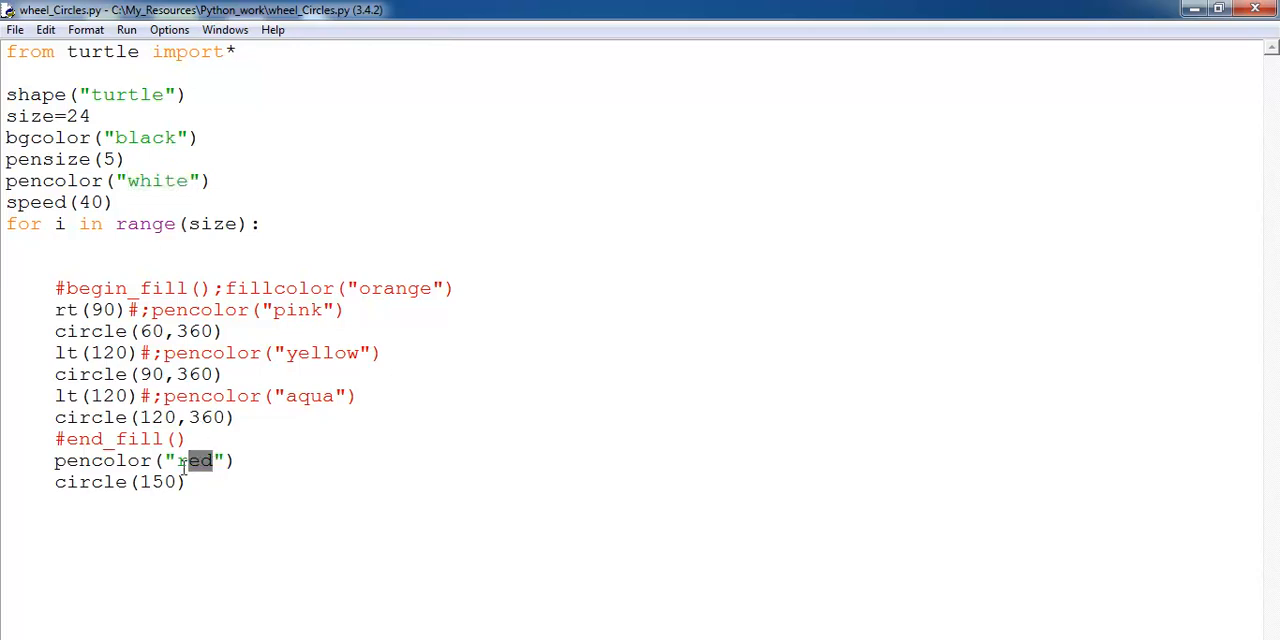
text(white)
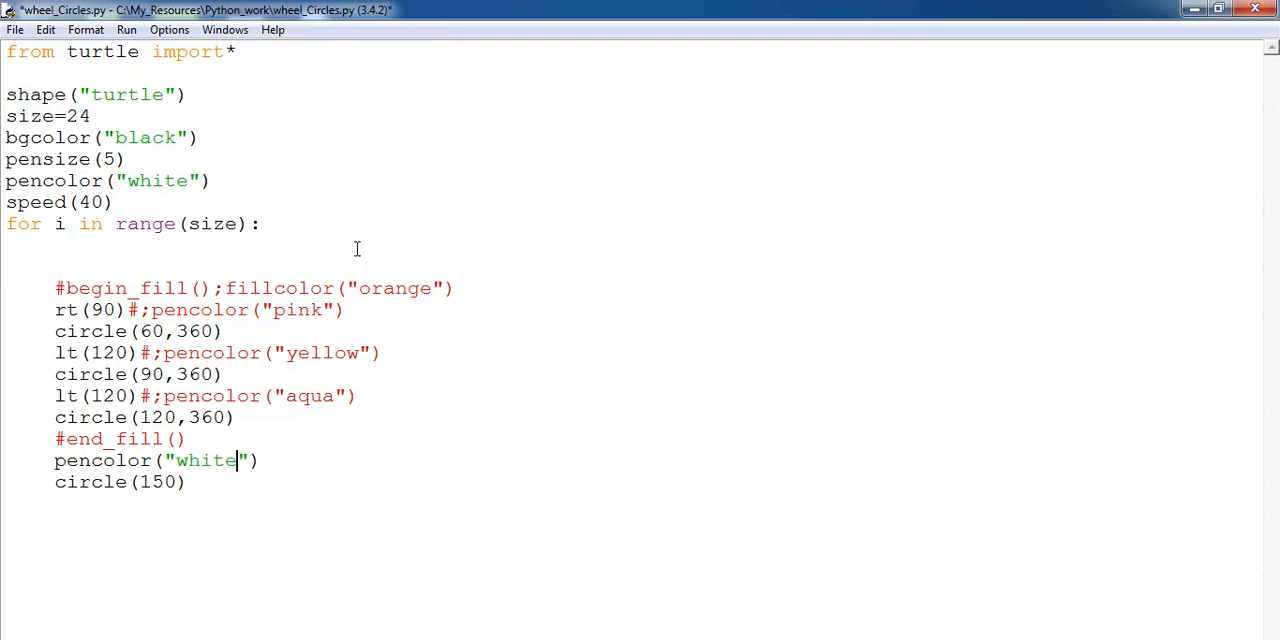
Run the script again via Run Module to draw white circles
click(126, 28)
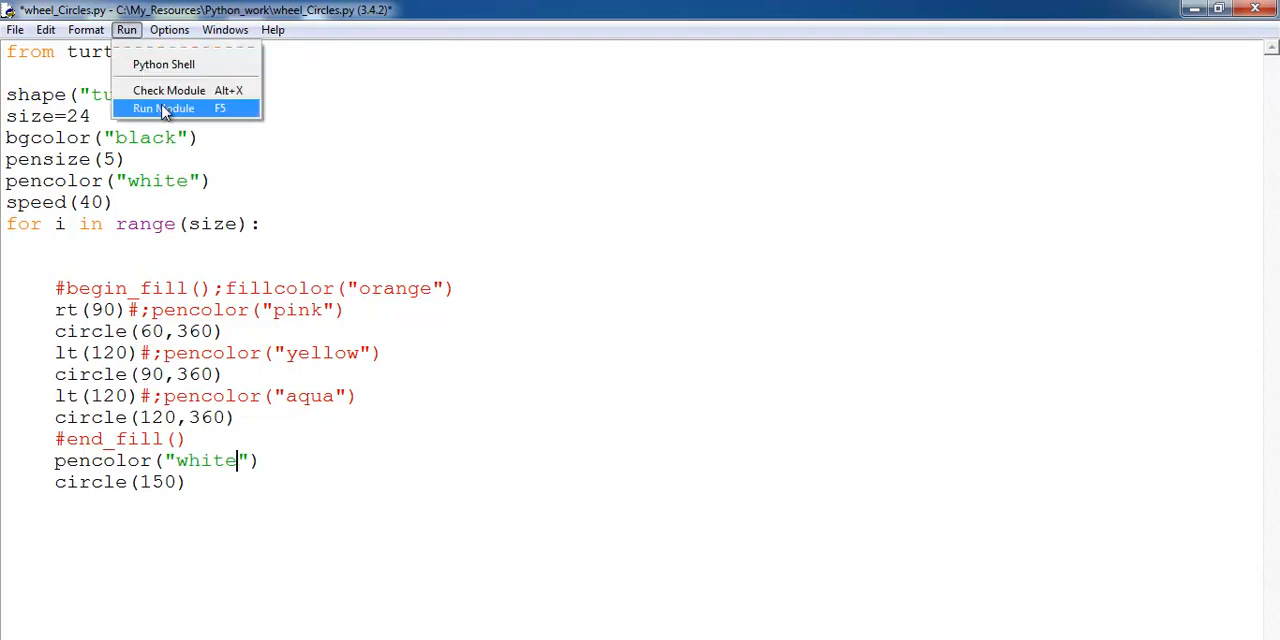
click(162, 108)
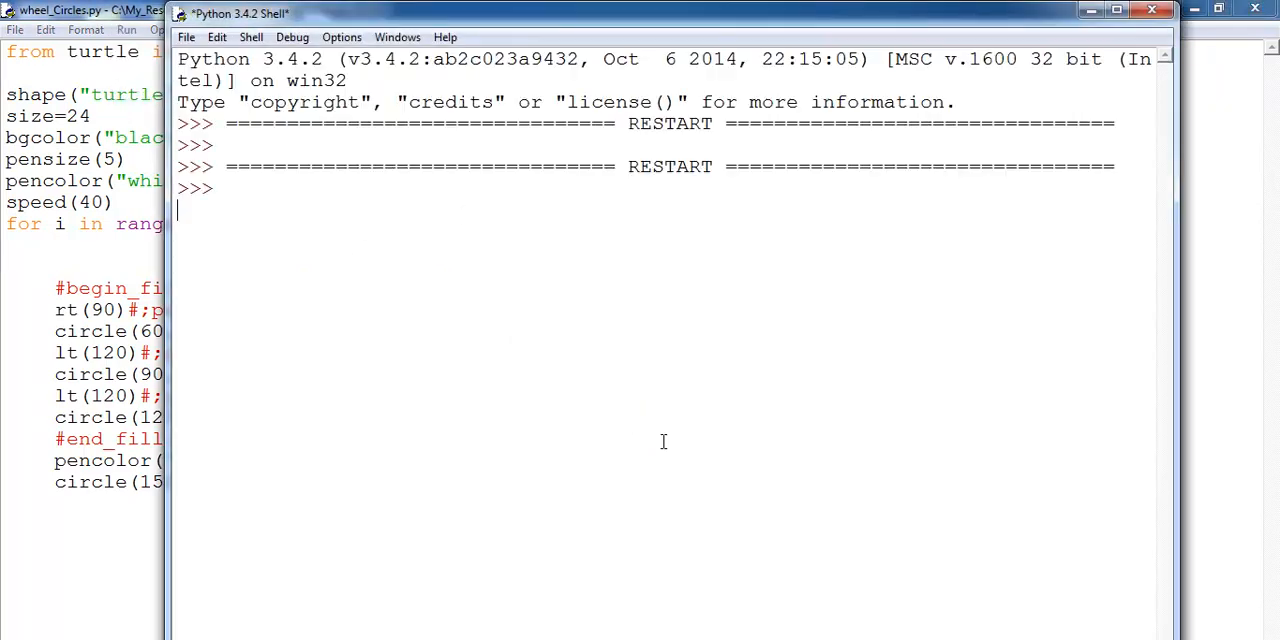
Launch the script with F5 so Turtle Graphics draws the white rosette
key(F5)
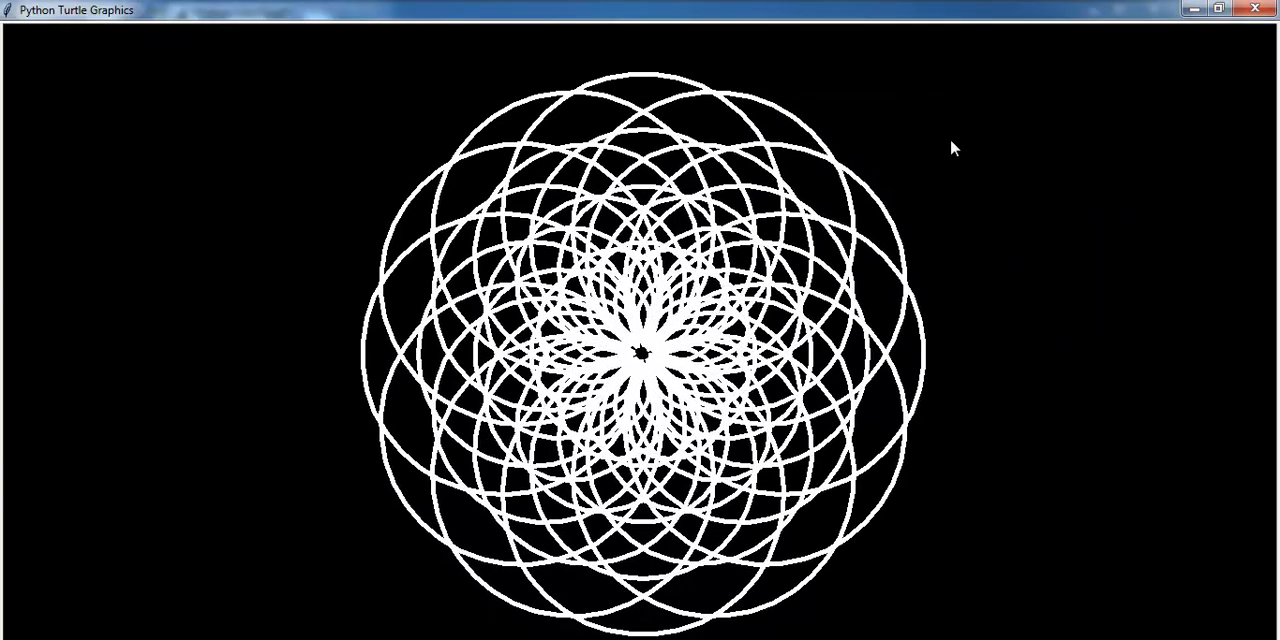
mouse_move(1112, 488)
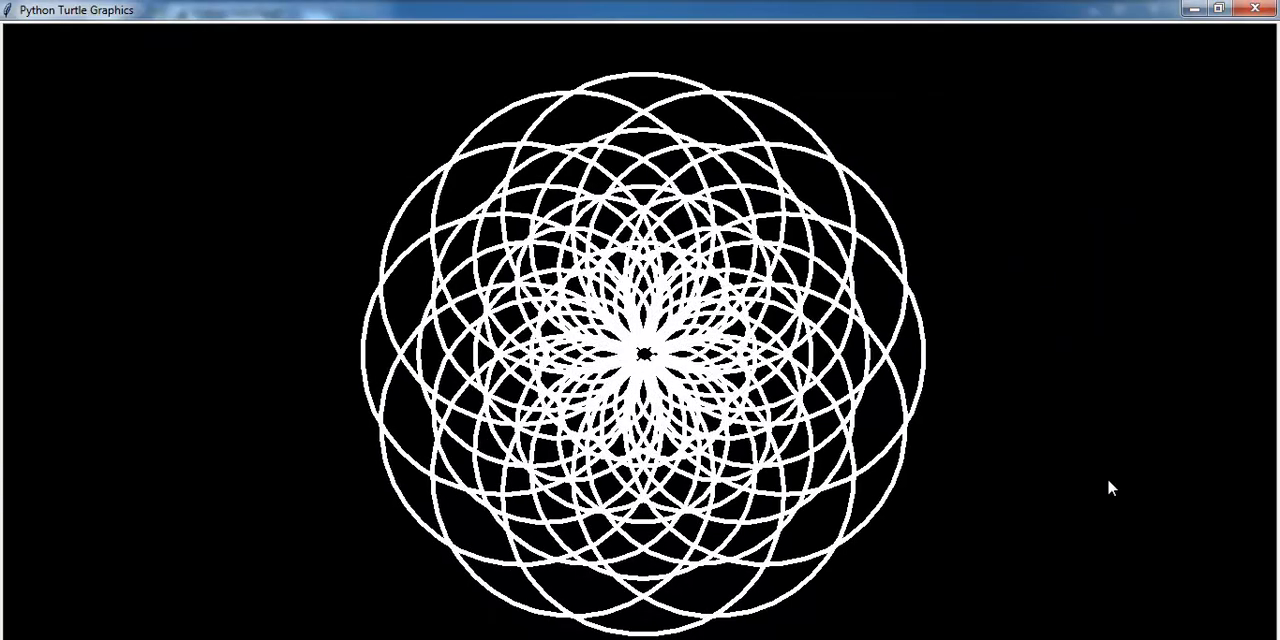
mouse_move(576, 104)
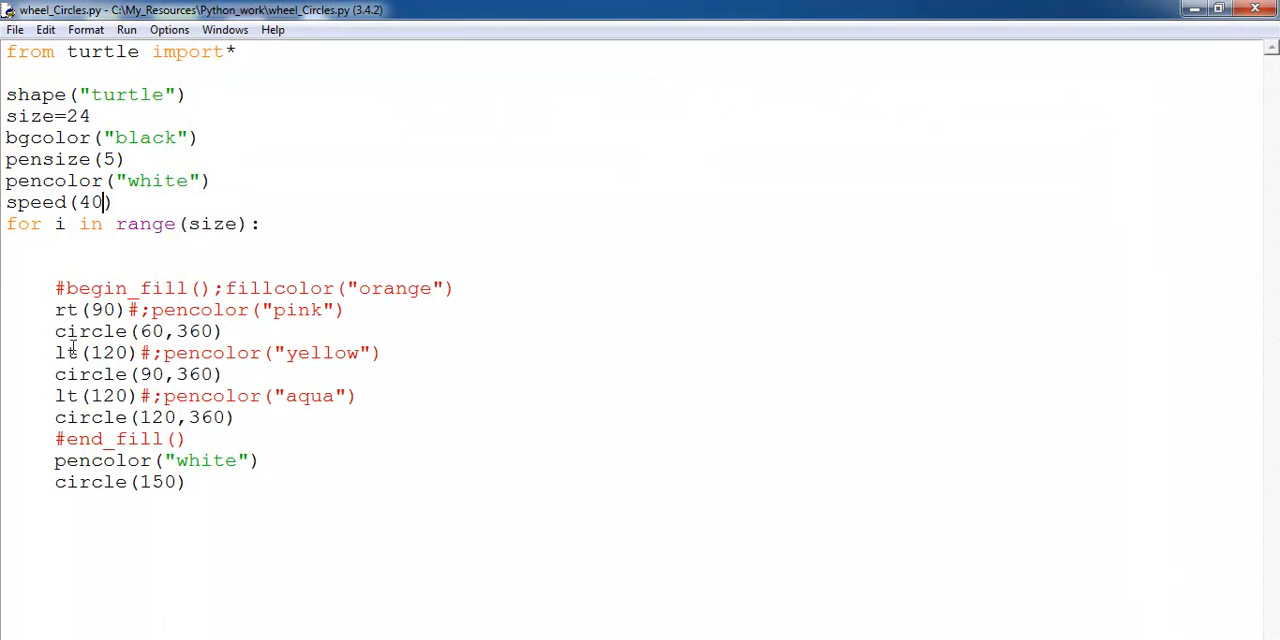
Raise the drawing speed from 40 to 400
text(0)
click(108, 182)
text(#)
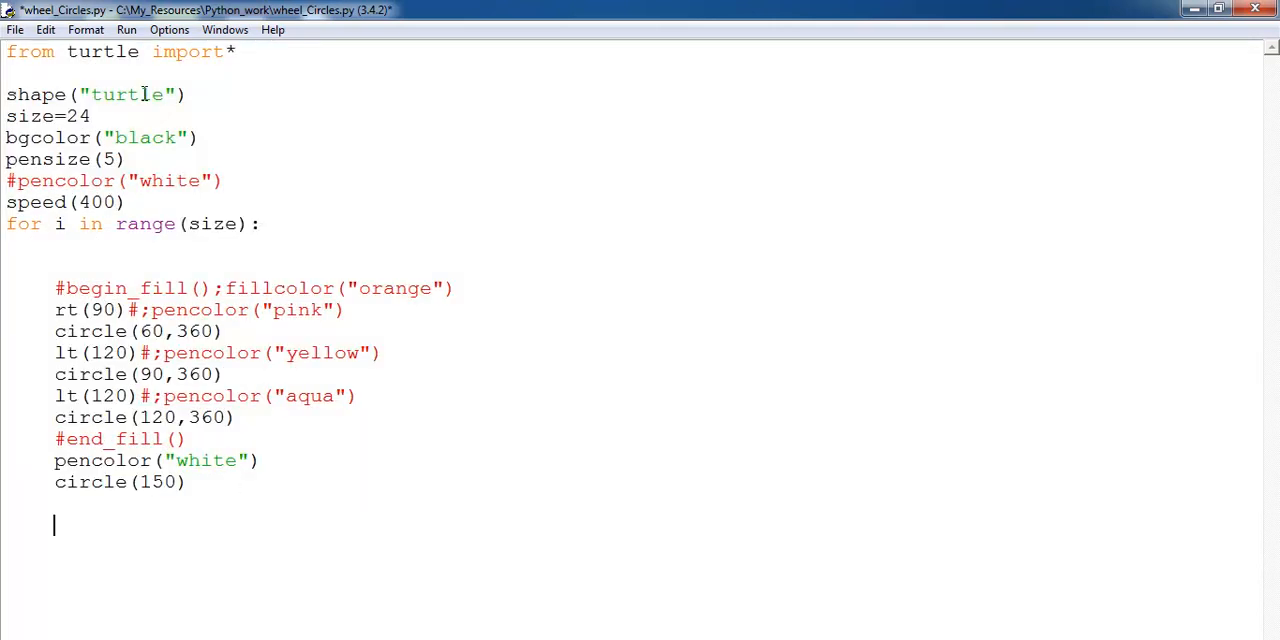
Run the edited script via Run Module, confirming the save
click(126, 28)
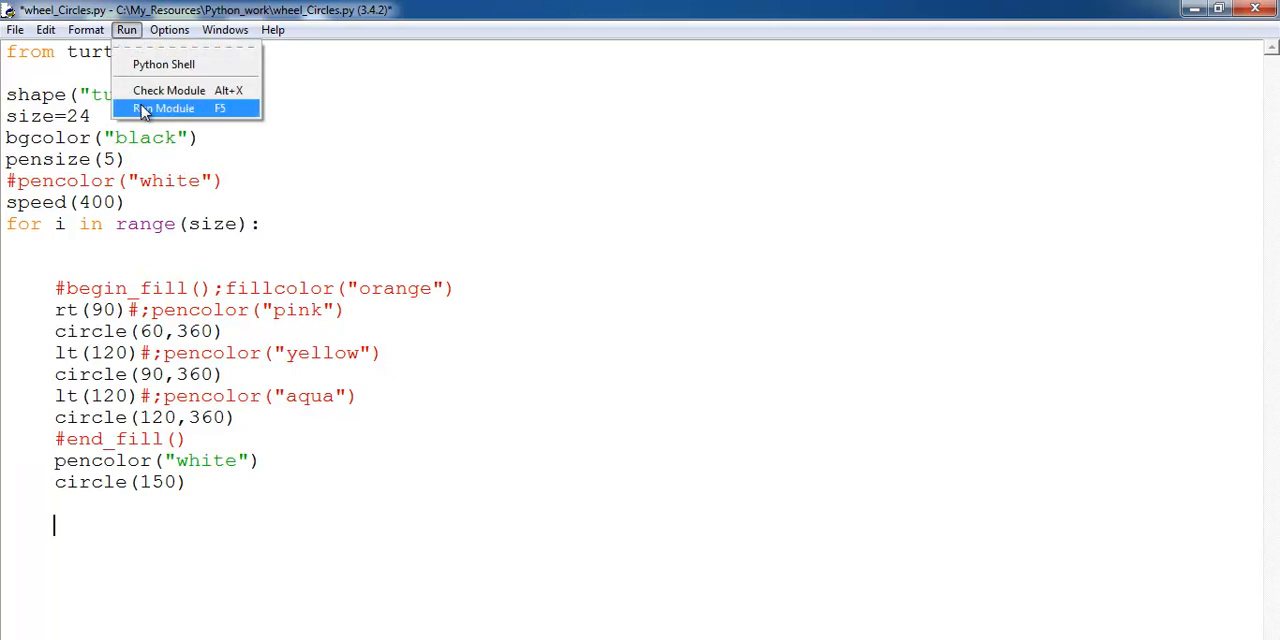
click(164, 108)
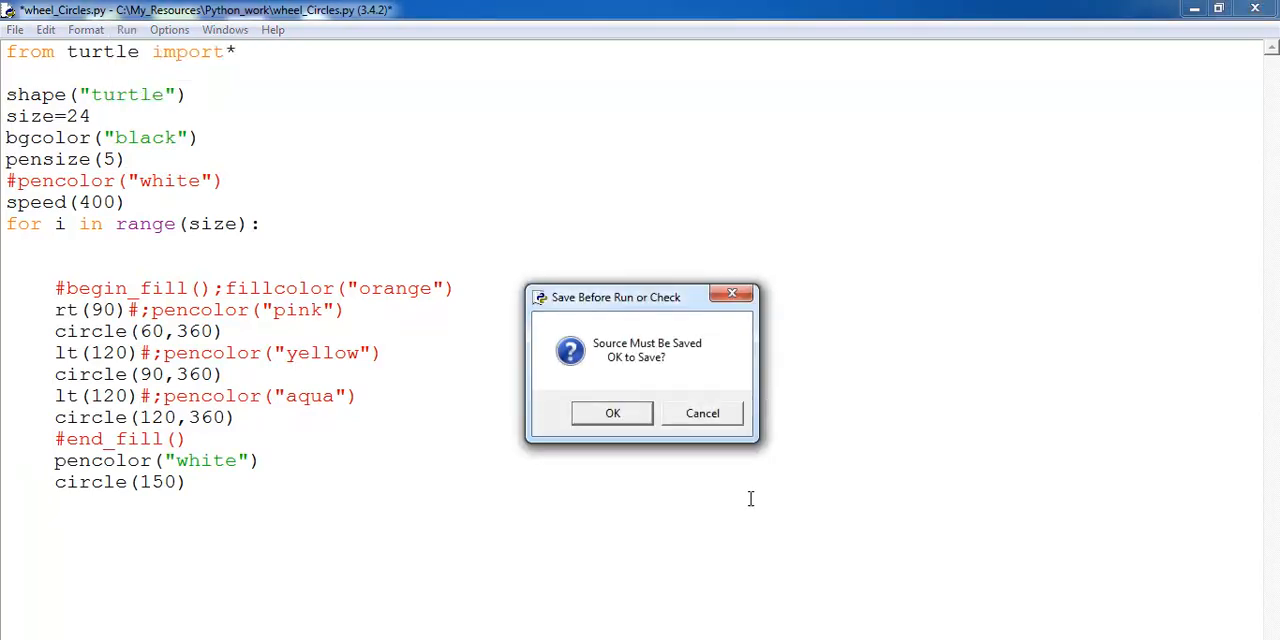
click(612, 412)
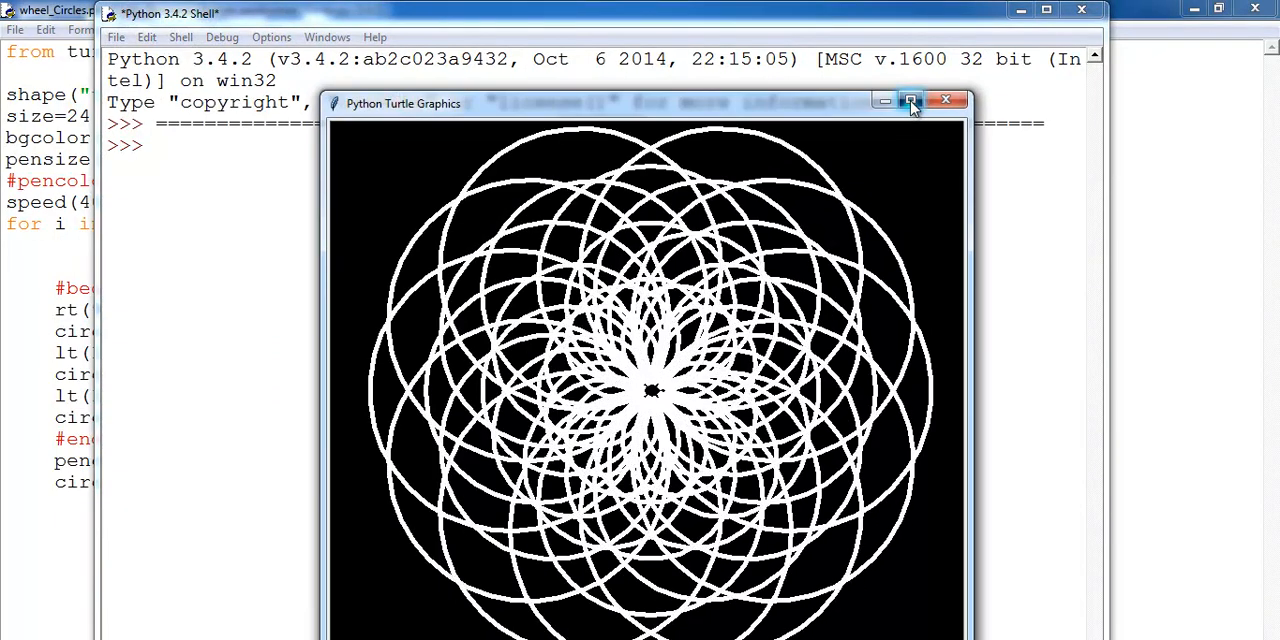
Maximize the Turtle Graphics window to show the speed-400 white rosette full screen
click(908, 100)
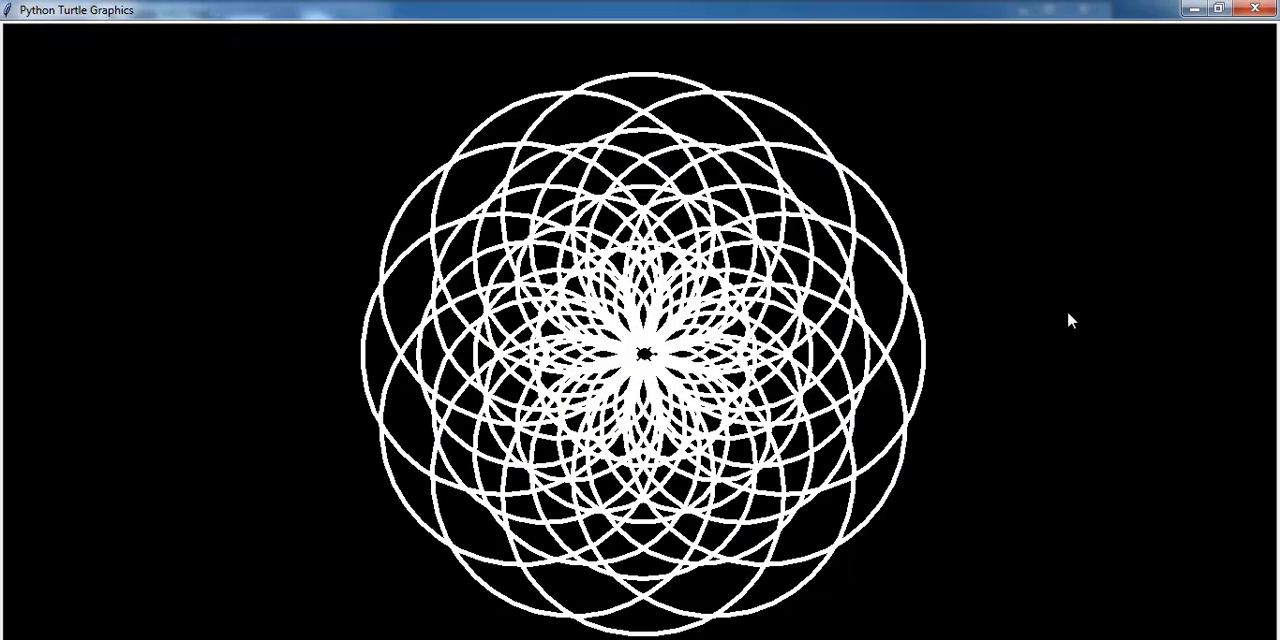